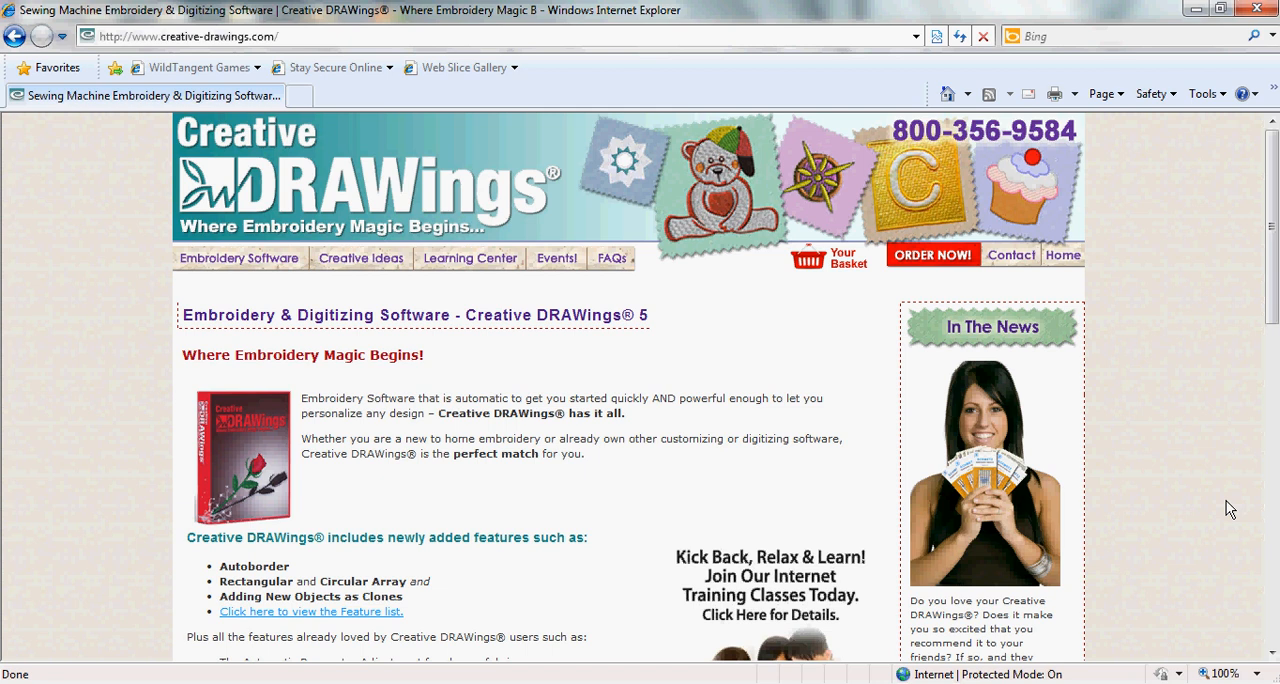
# Step: Go to Learning Center's Webinar Information page and scroll through the upcoming training sessions
pyautogui.click(469, 258)
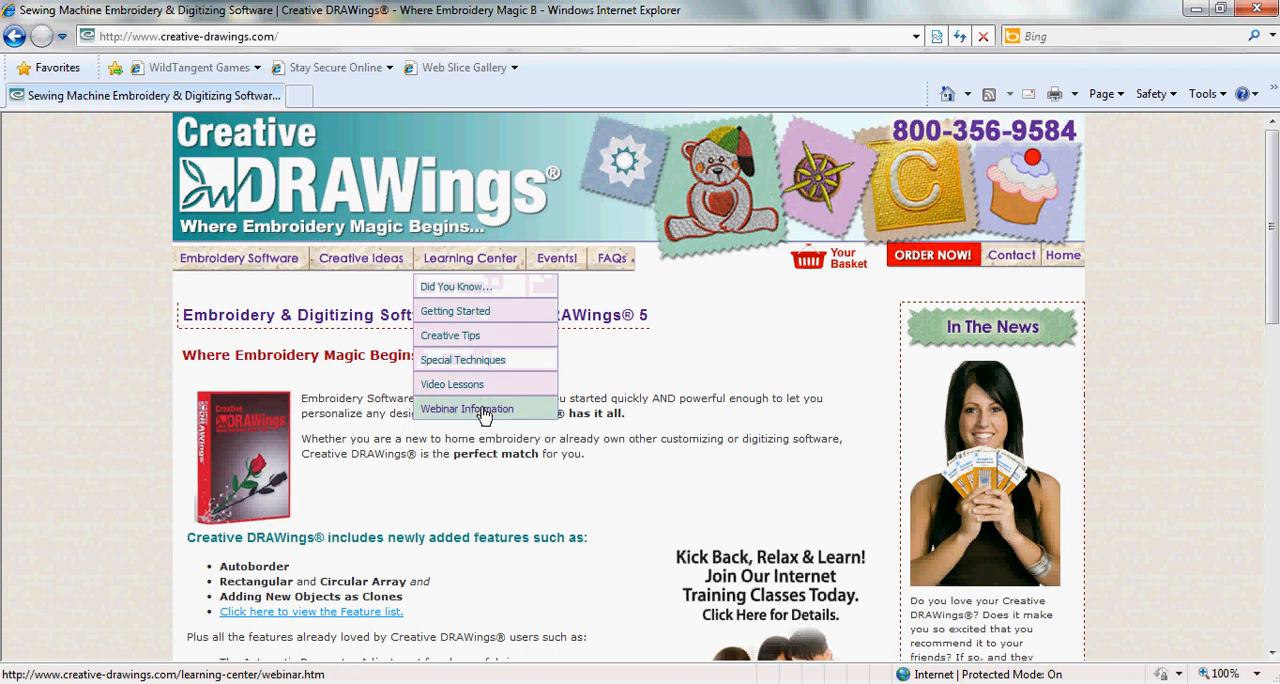
pyautogui.click(467, 408)
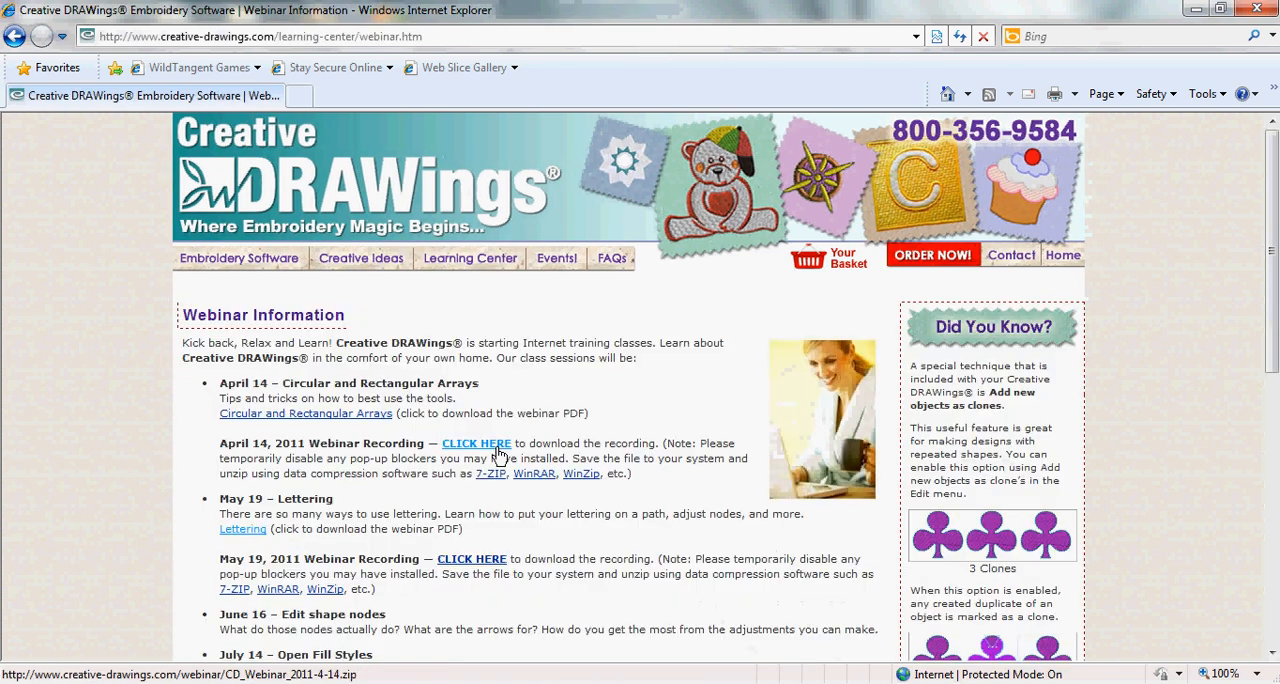
pyautogui.scroll(-3)
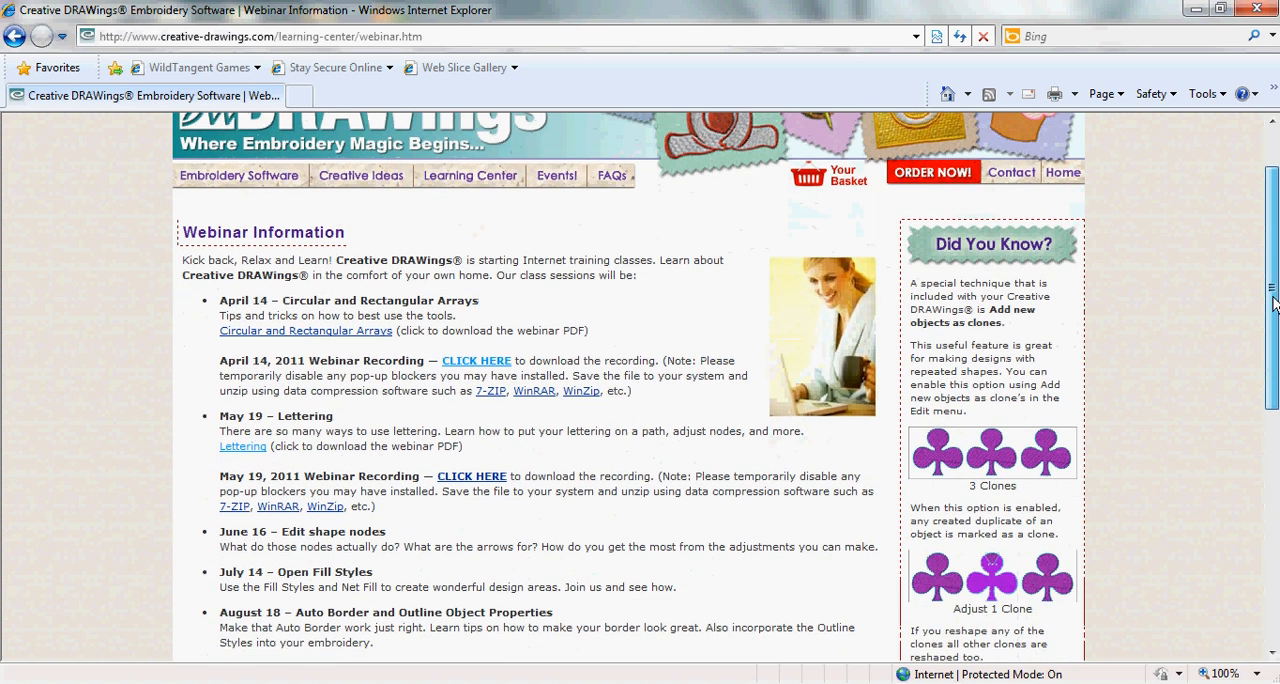
pyautogui.scroll(-3)
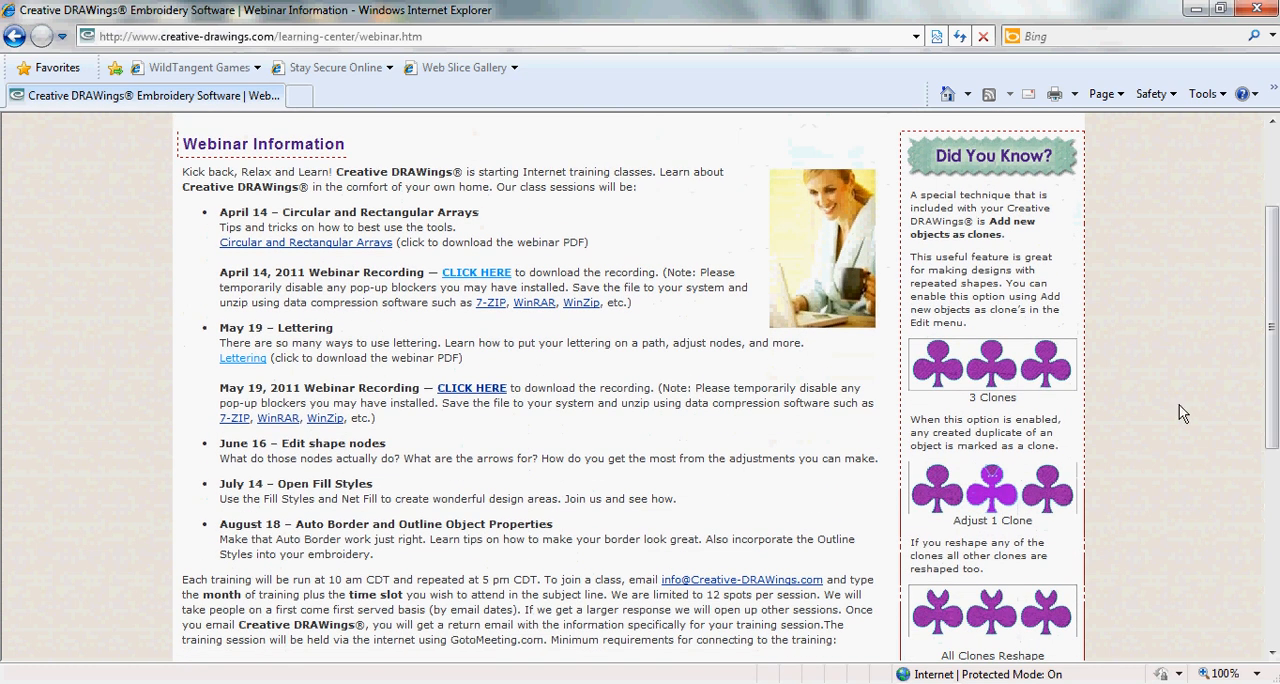
pyautogui.moveTo(812, 500)
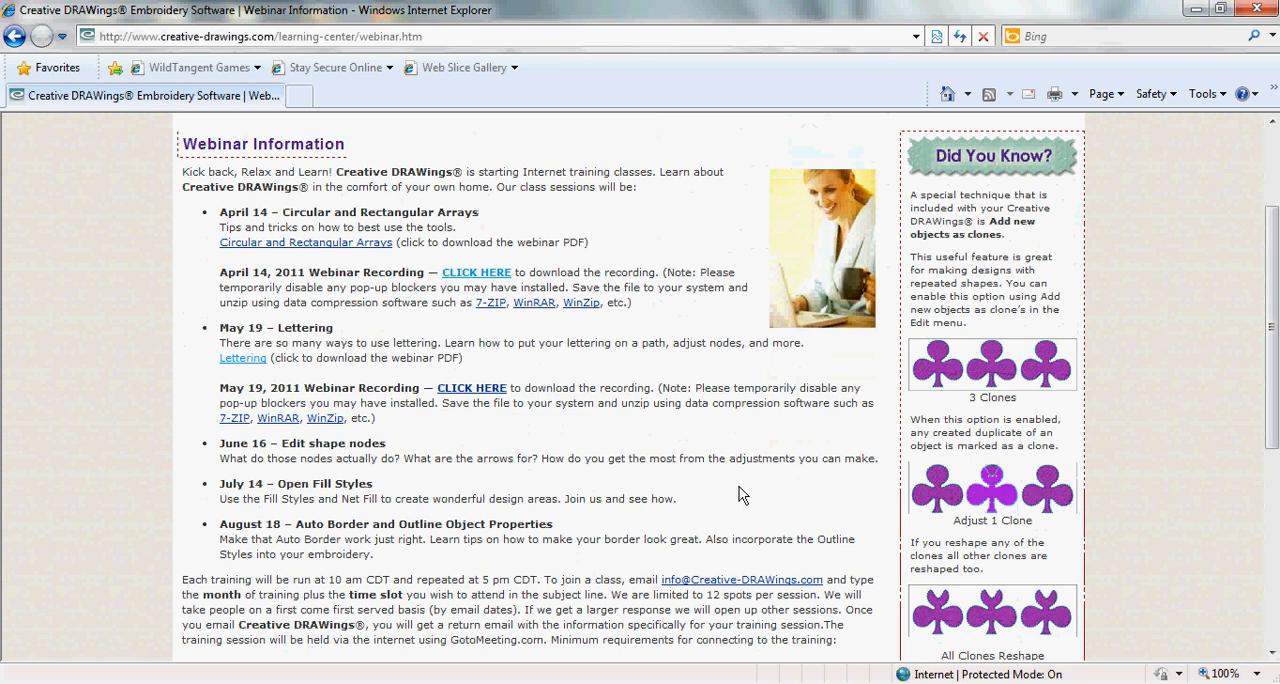
pyautogui.moveTo(325, 352)
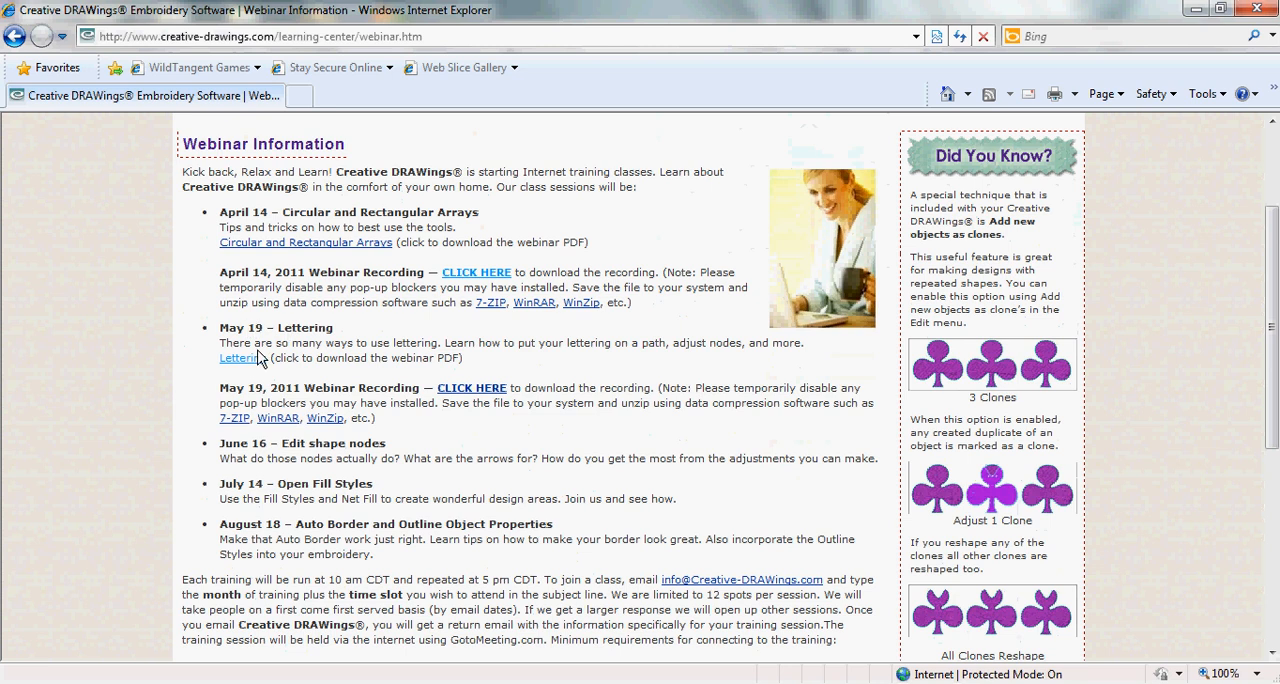
pyautogui.moveTo(240, 358)
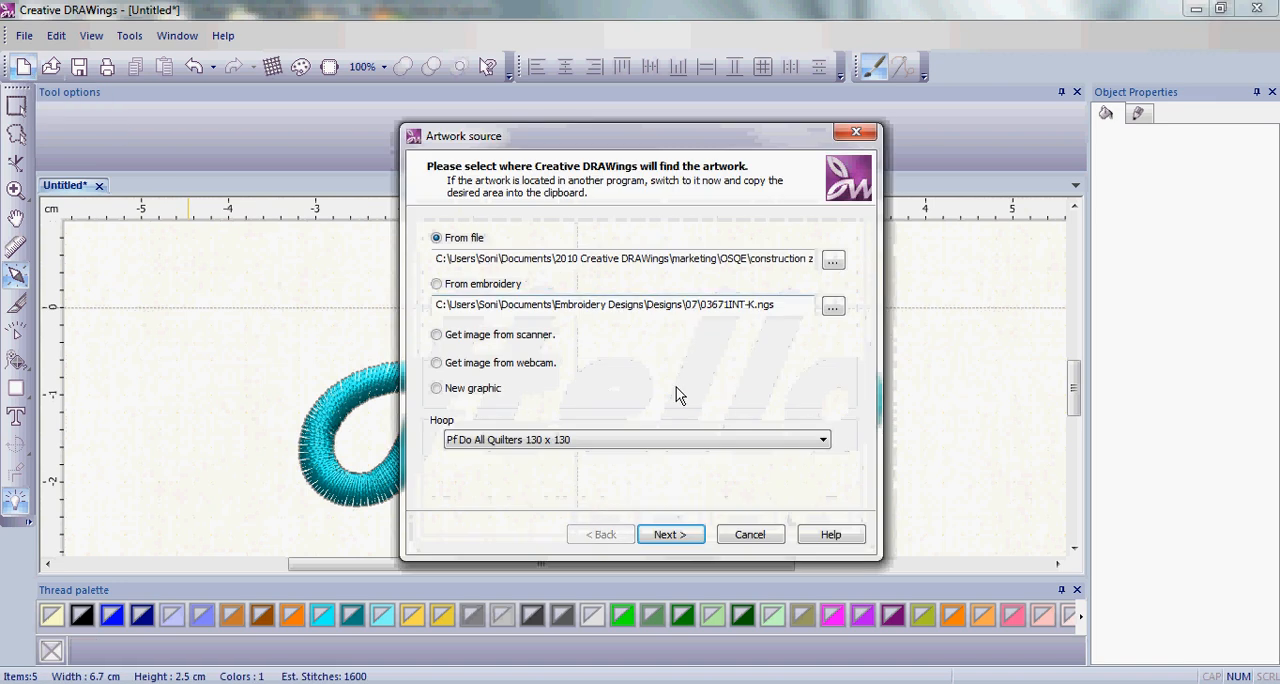
# Step: Create a blank design from a new graphic, keeping the default fabric
pyautogui.click(436, 388)
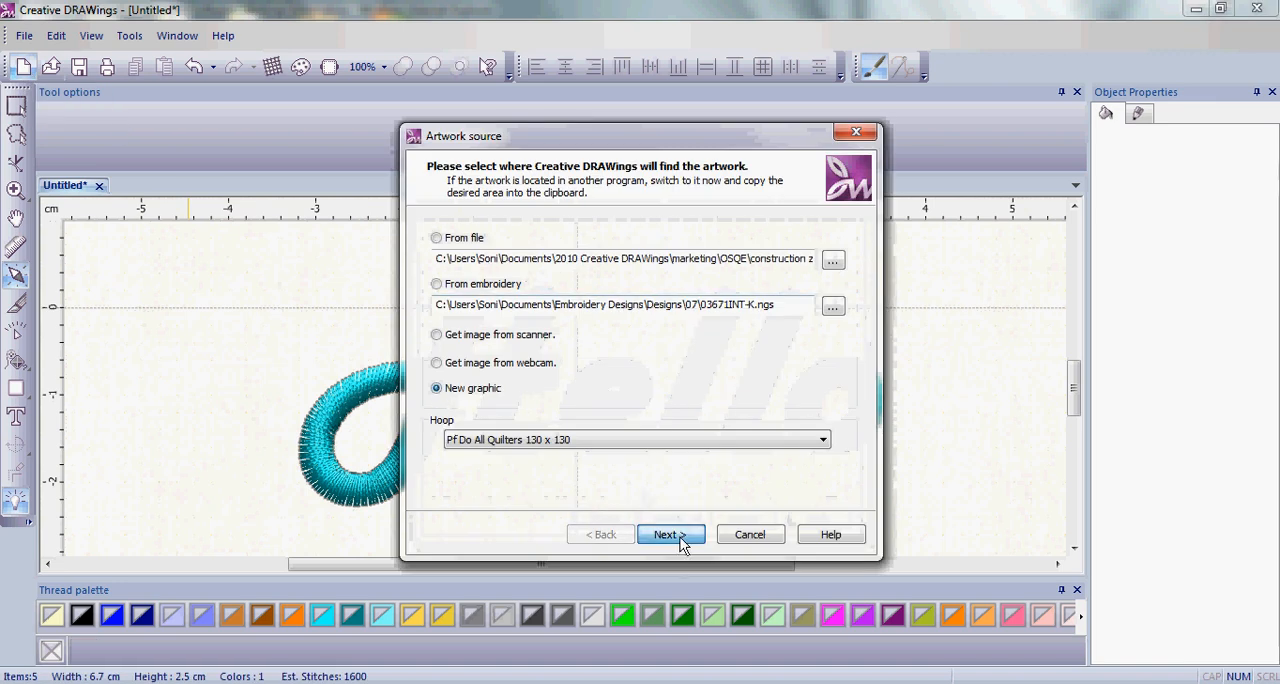
pyautogui.click(665, 534)
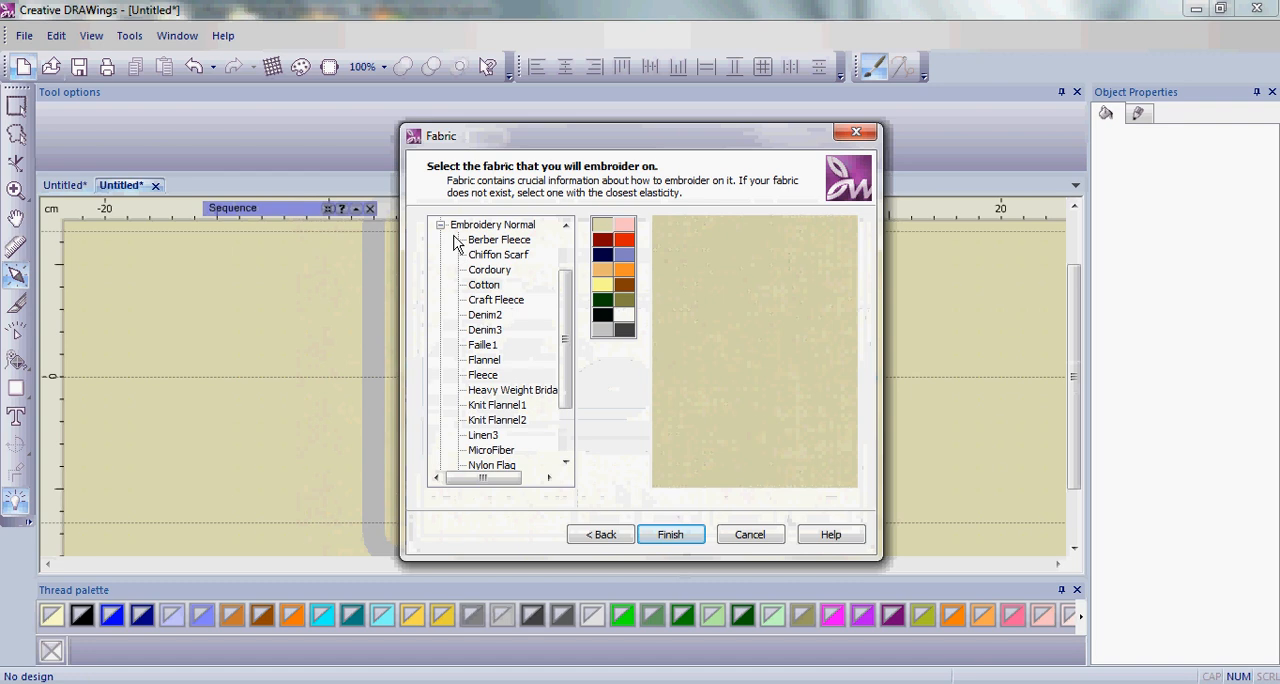
pyautogui.moveTo(499, 240)
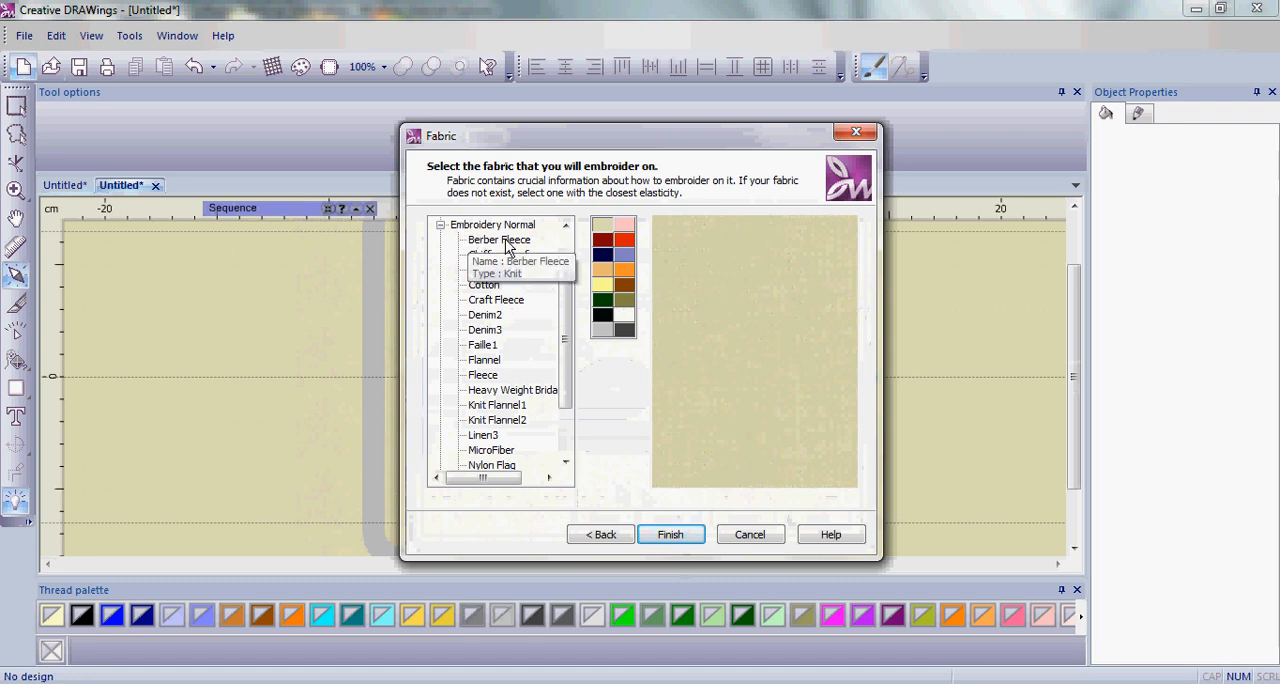
pyautogui.moveTo(499, 269)
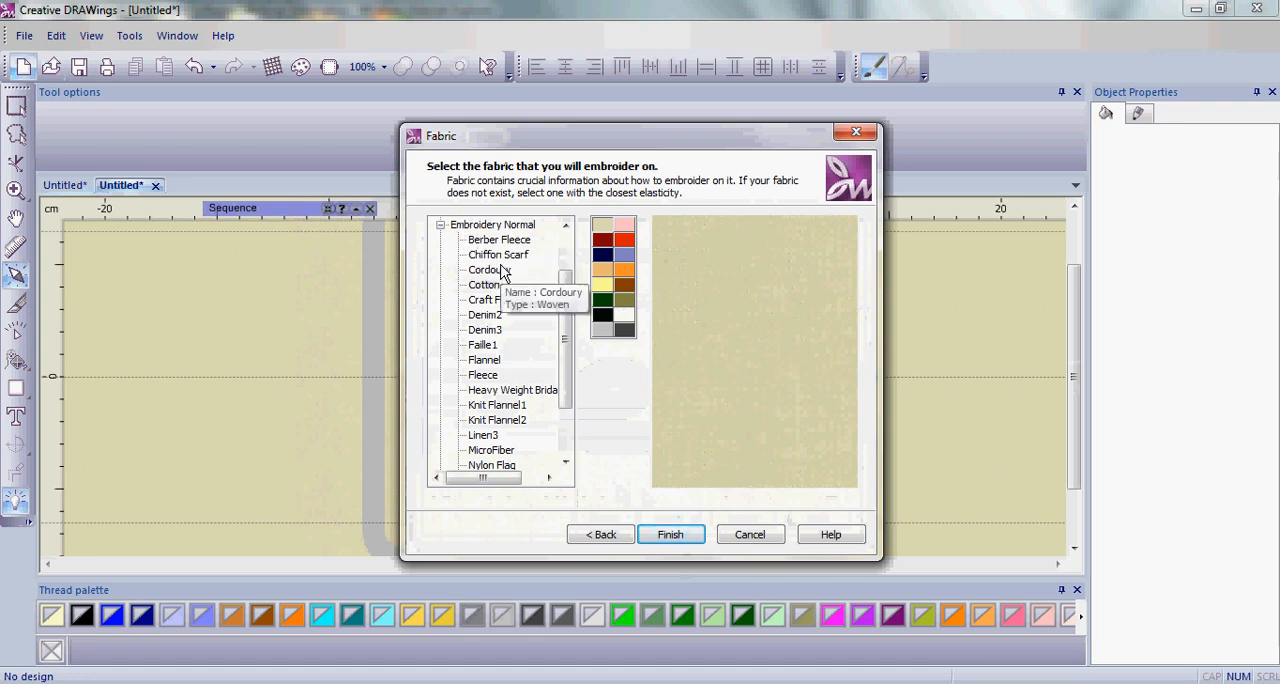
pyautogui.moveTo(487, 285)
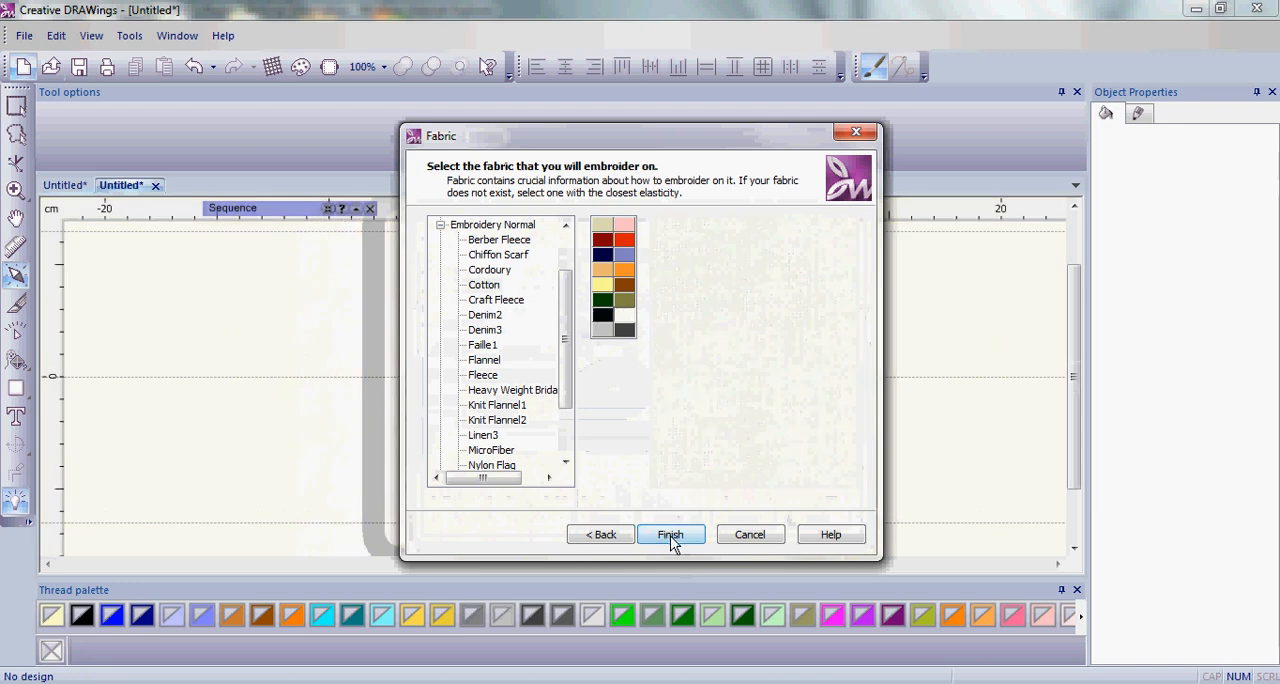
pyautogui.click(670, 534)
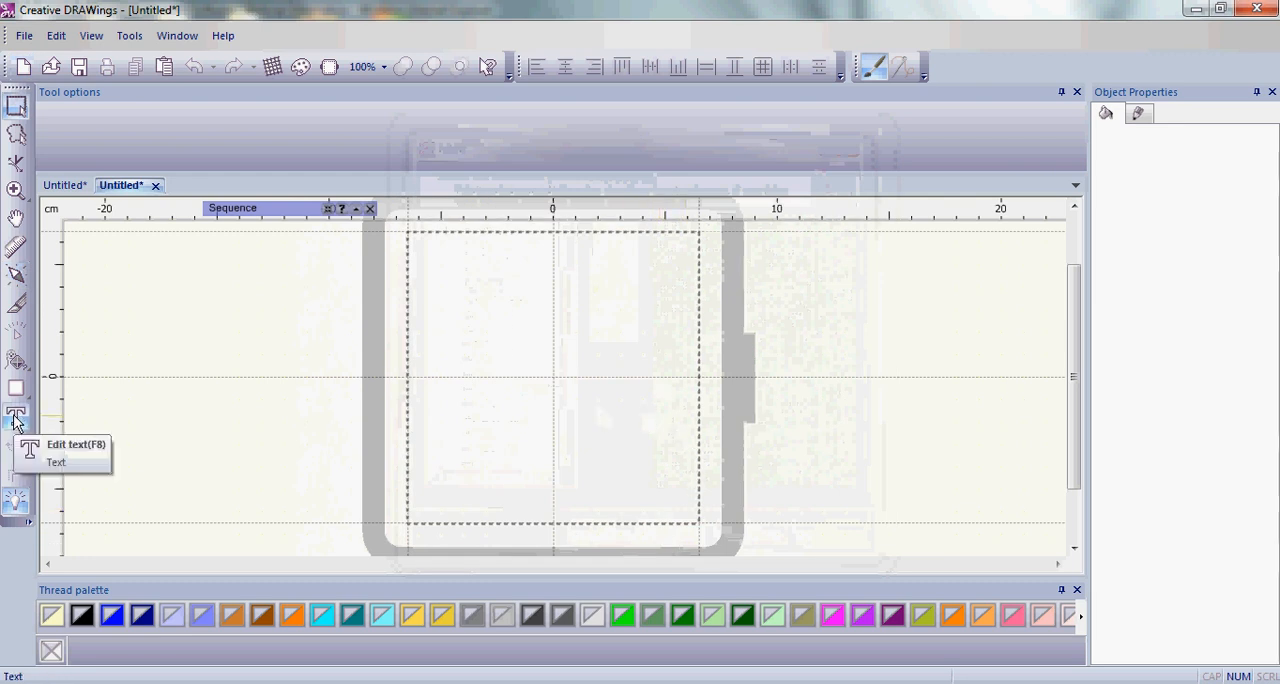
# Step: Add 'Hello' lettering in Harlow Solid Italic and give it a magenta thread
pyautogui.click(16, 414)
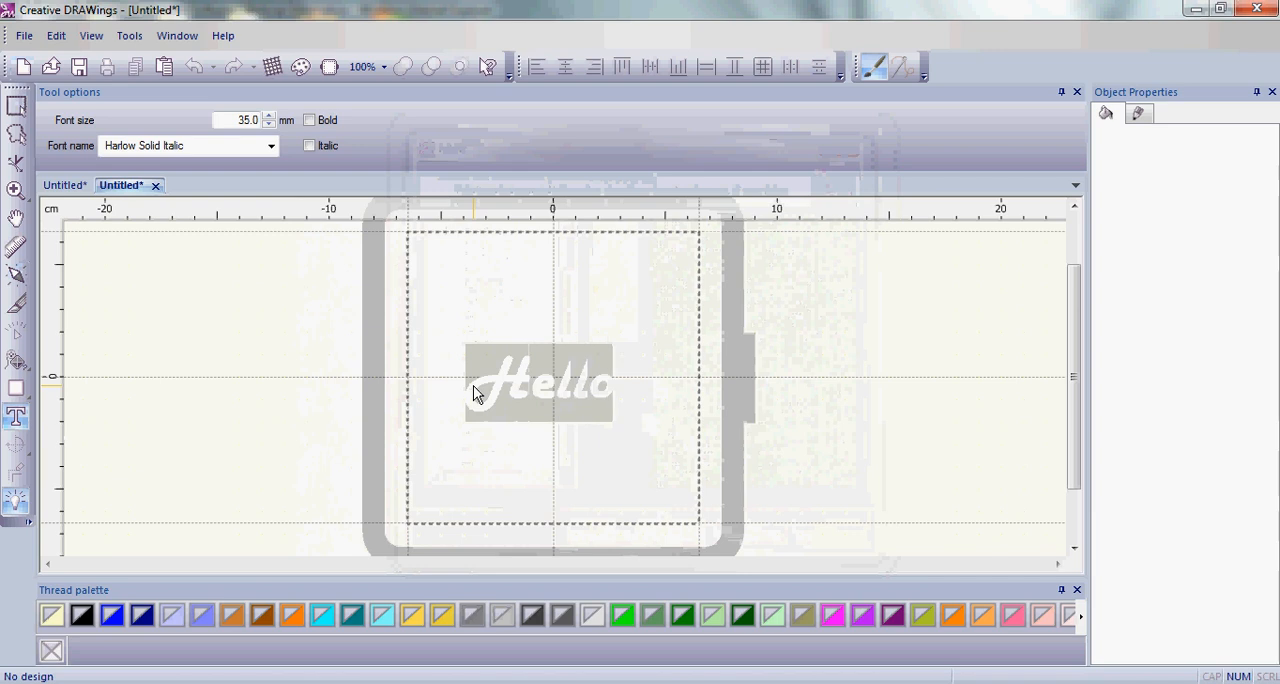
pyautogui.moveTo(833, 614)
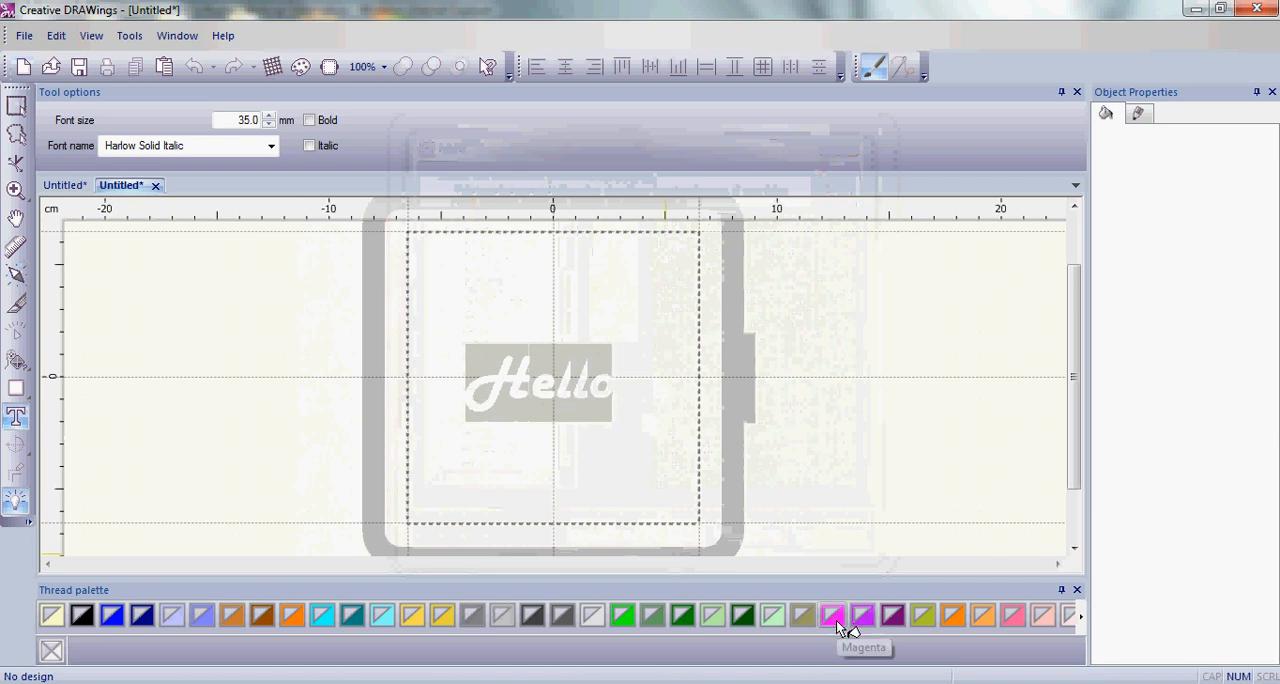
pyautogui.click(862, 615)
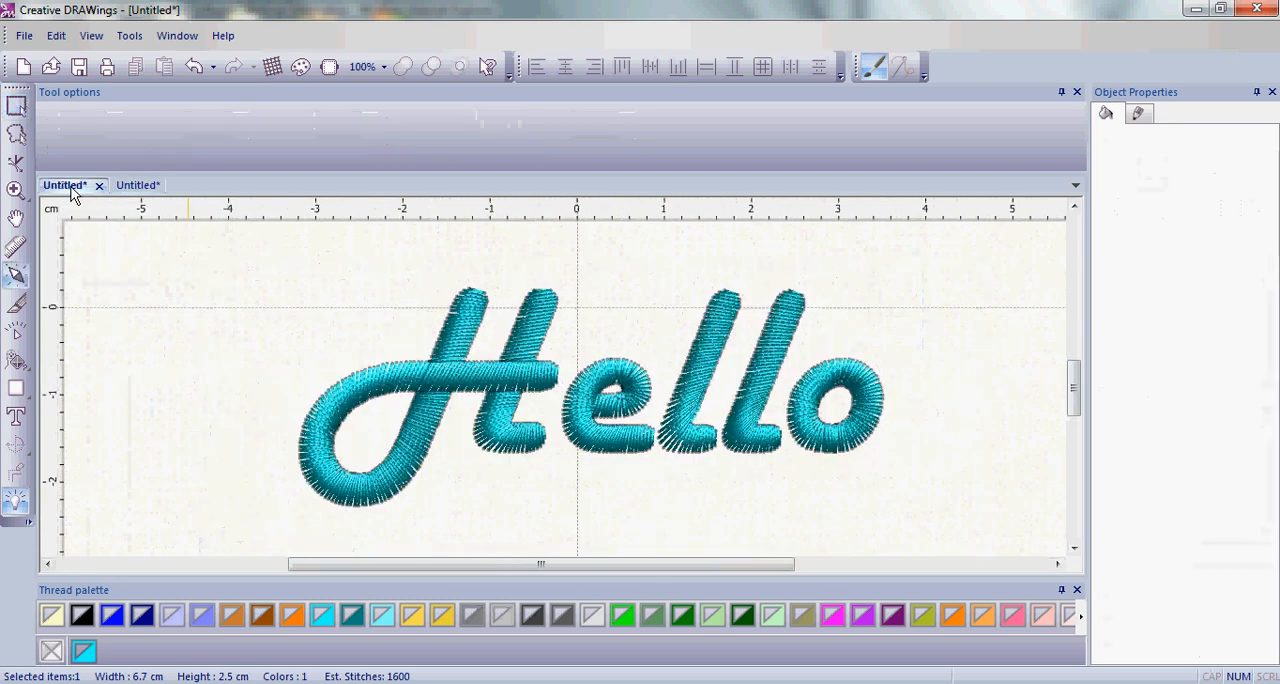
# Step: Return to the purple Hello design and break the lettering apart into five letters
pyautogui.click(137, 185)
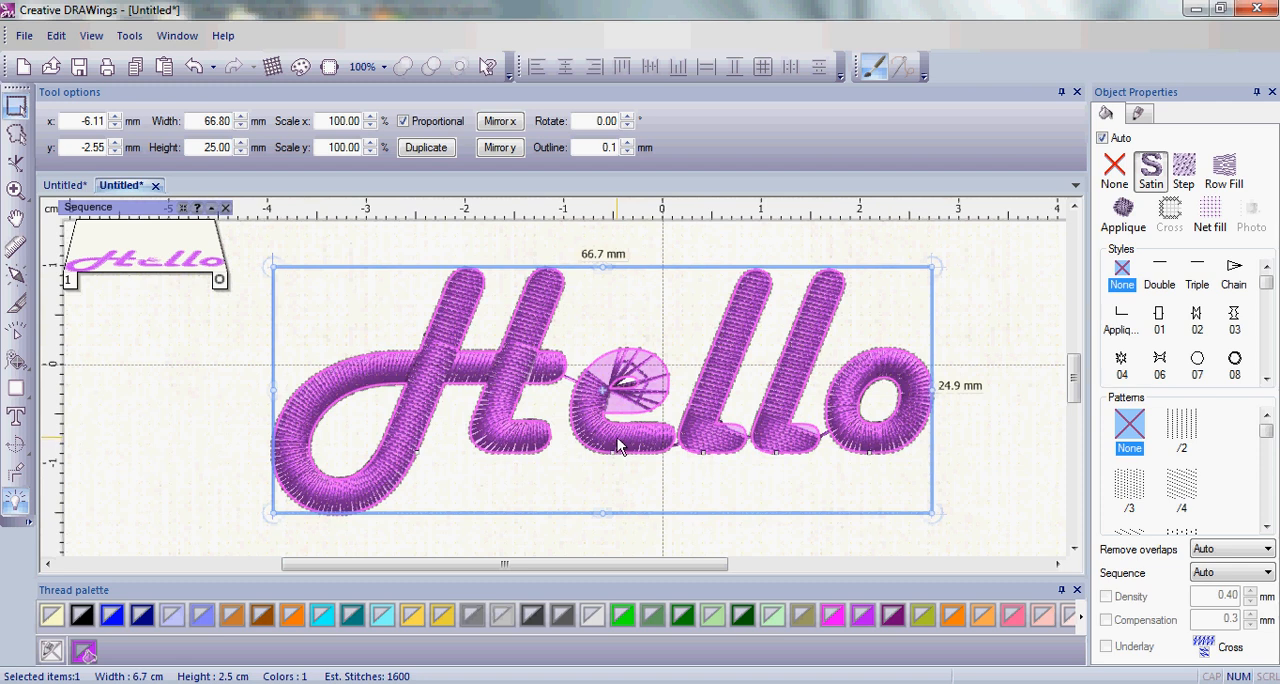
pyautogui.rightClick(618, 445)
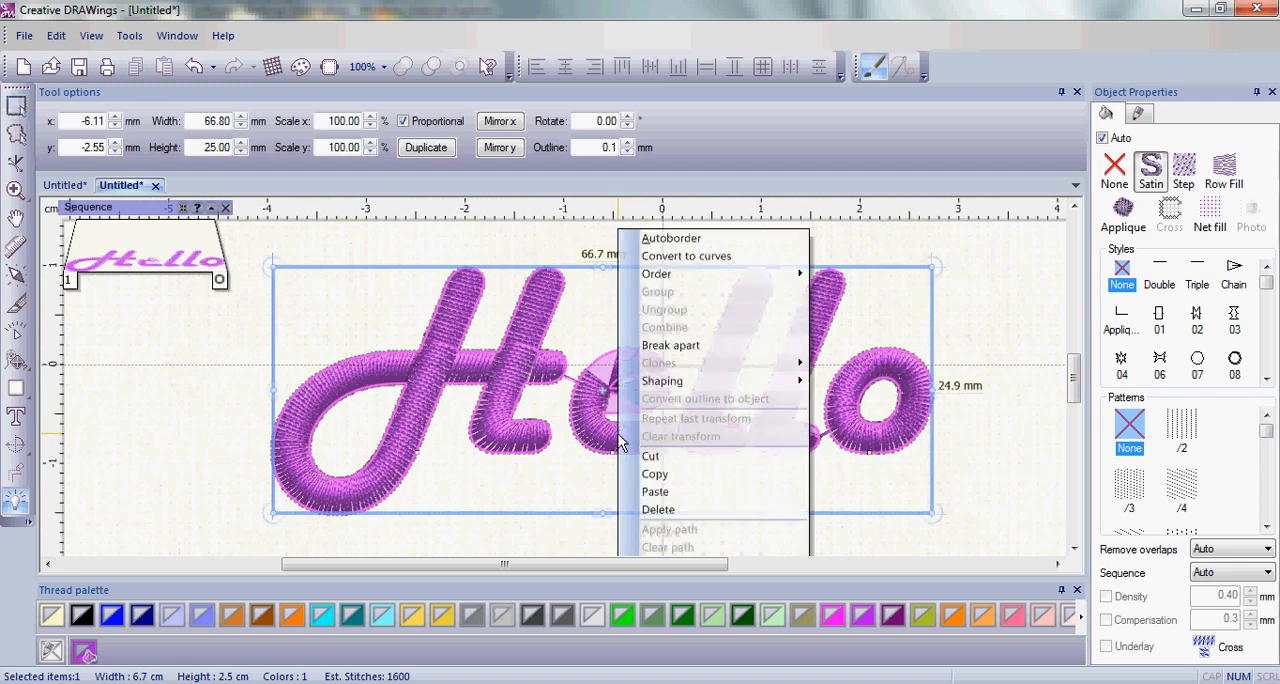
pyautogui.click(671, 344)
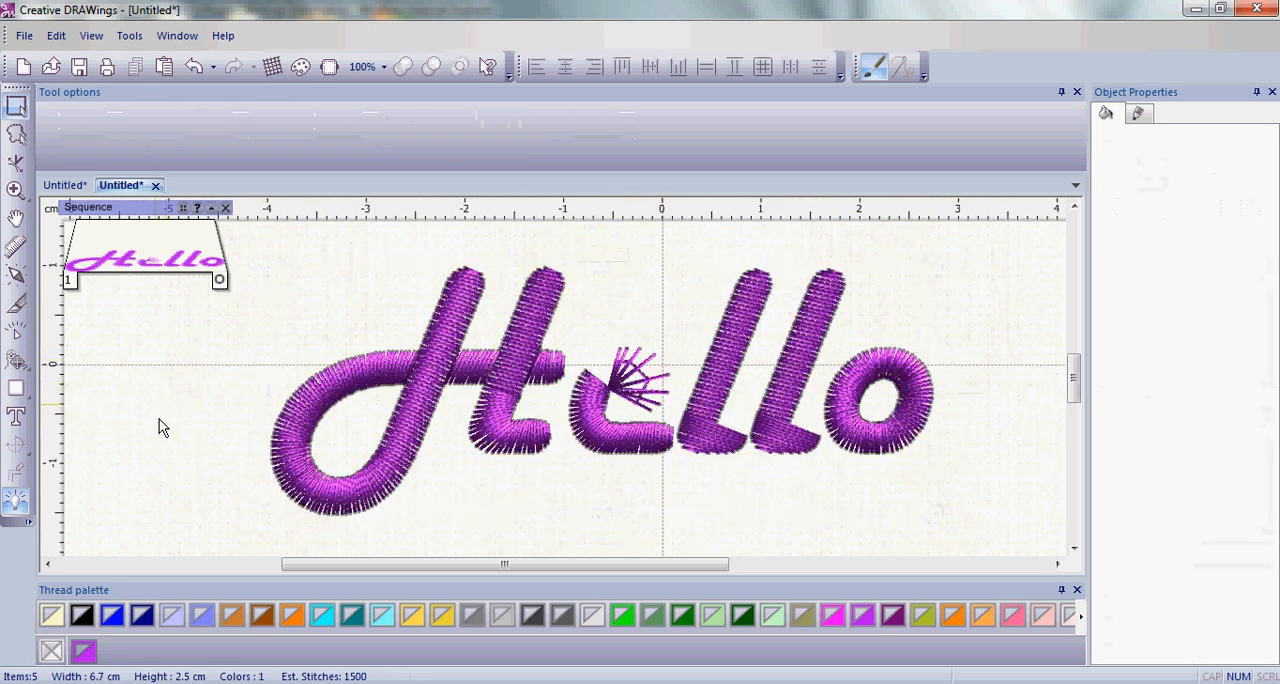
pyautogui.moveTo(477, 513)
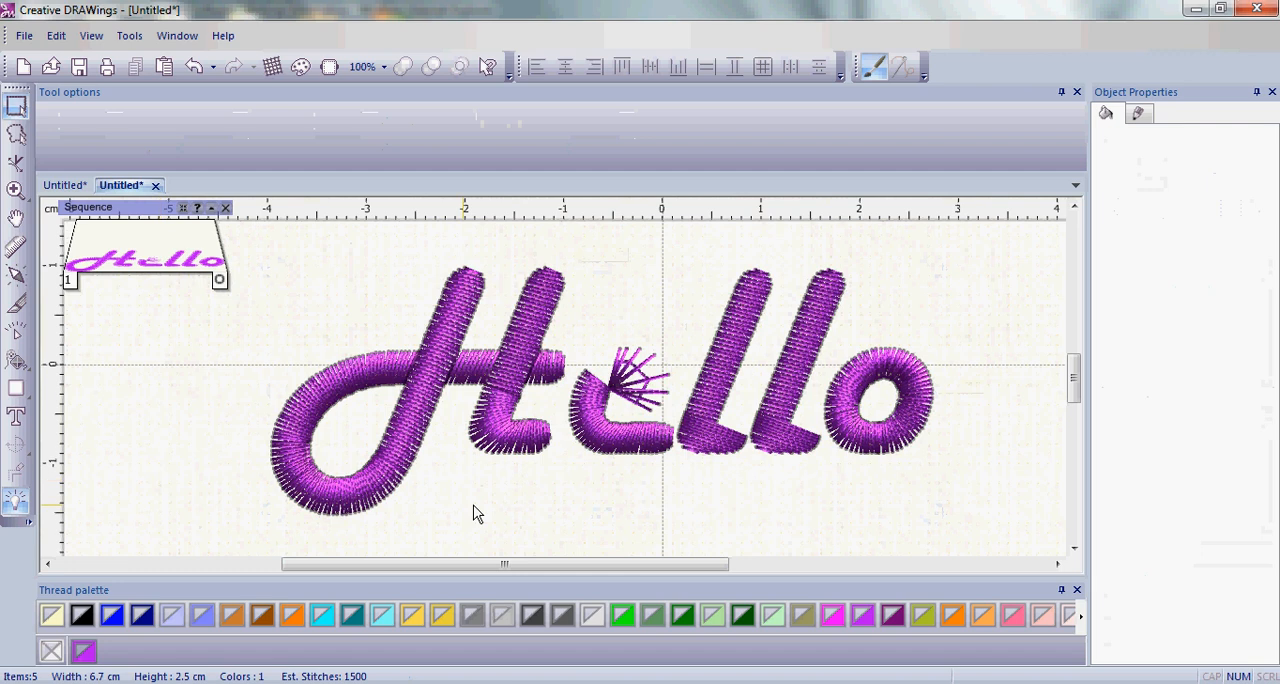
pyautogui.moveTo(518, 503)
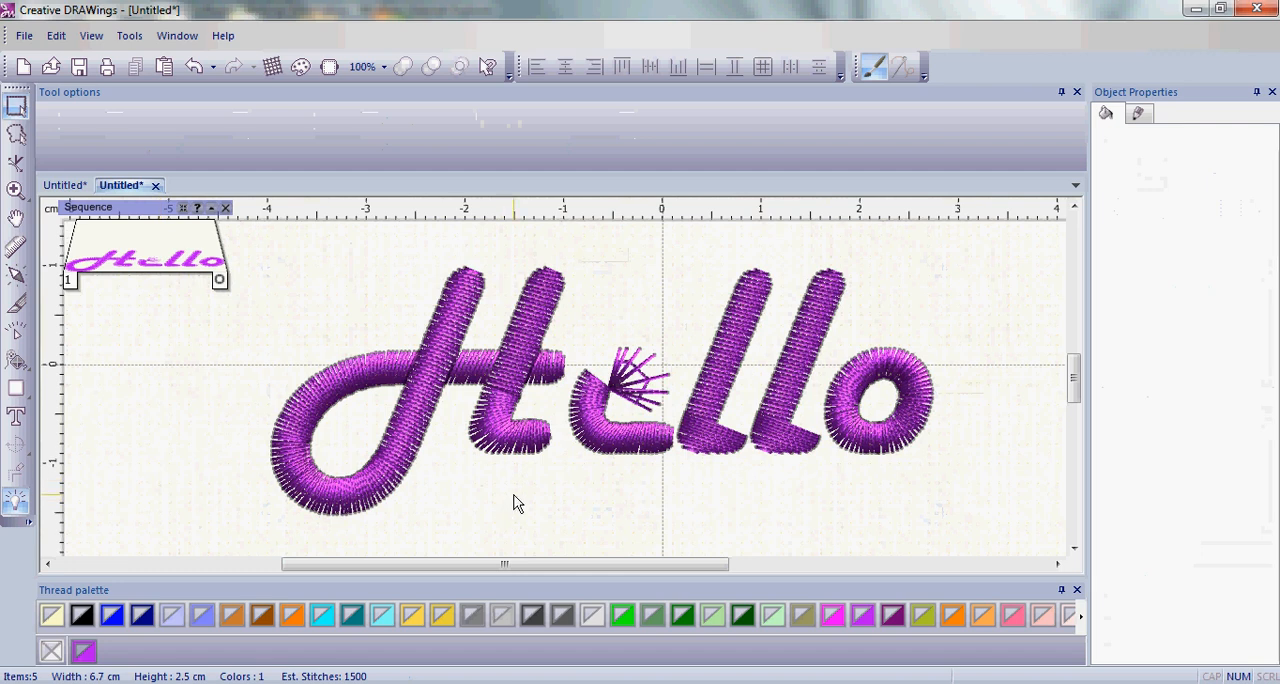
# Step: Select the distorted e and edit its nodes into a clean letter shape
pyautogui.click(615, 400)
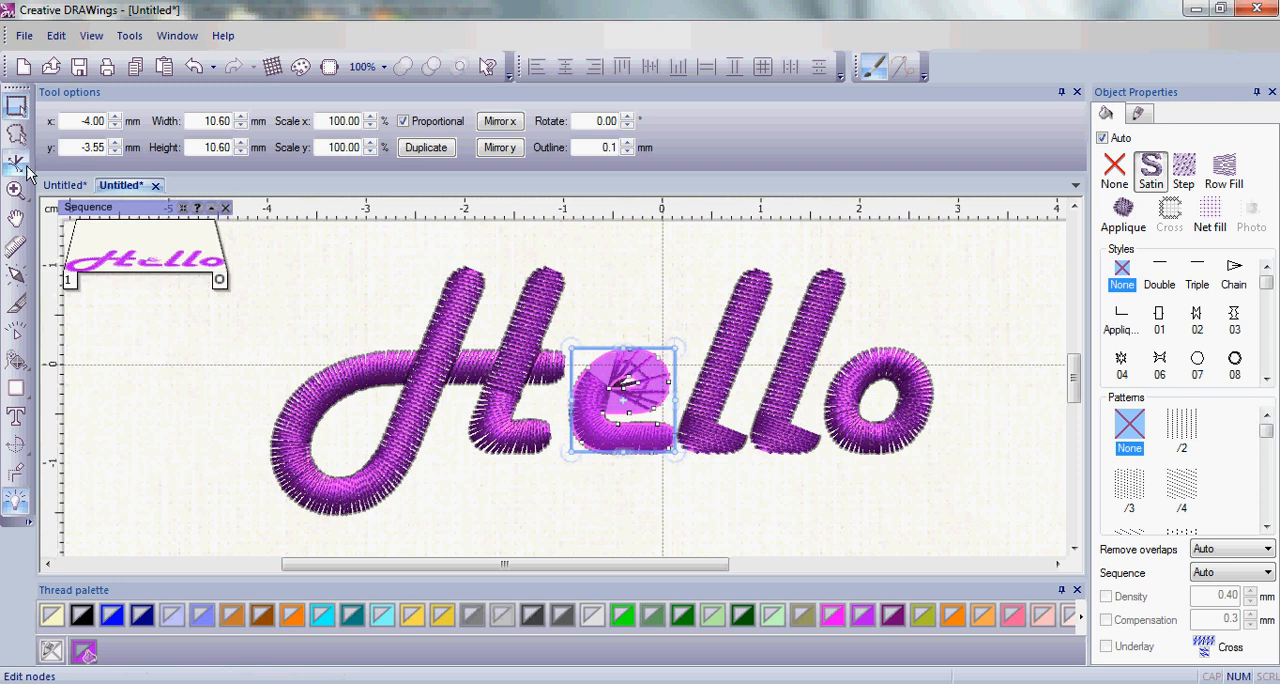
pyautogui.click(16, 161)
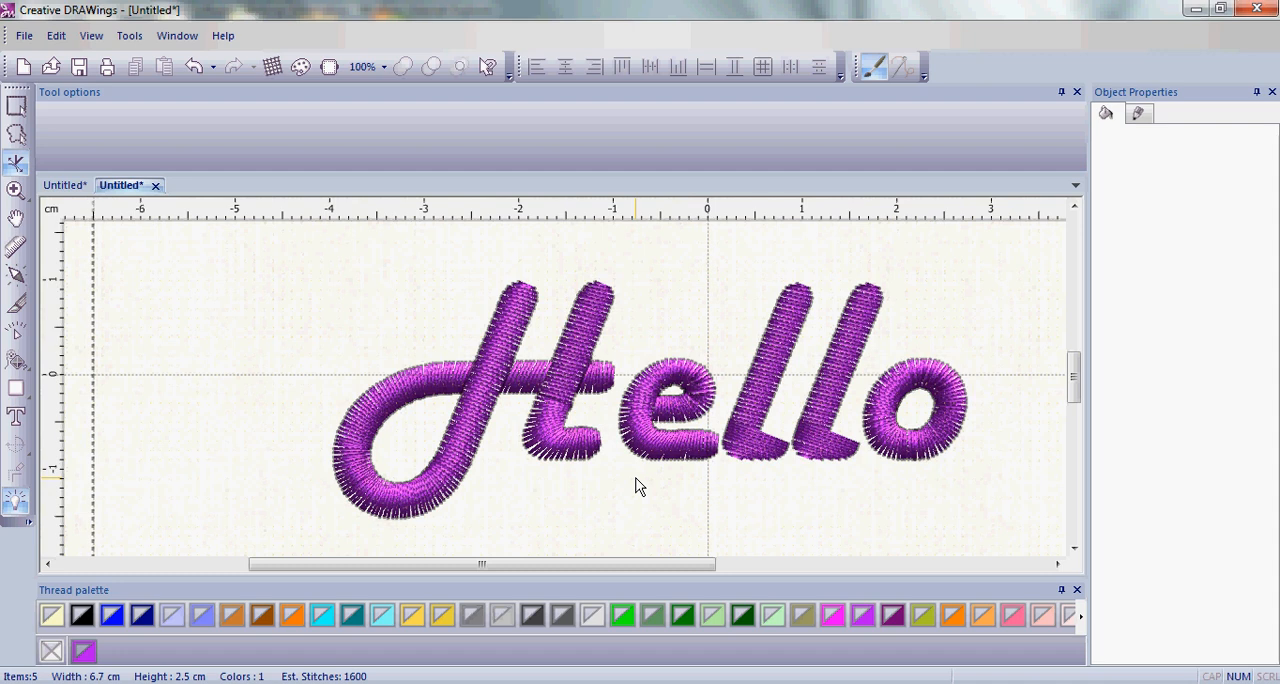
pyautogui.moveTo(720, 407)
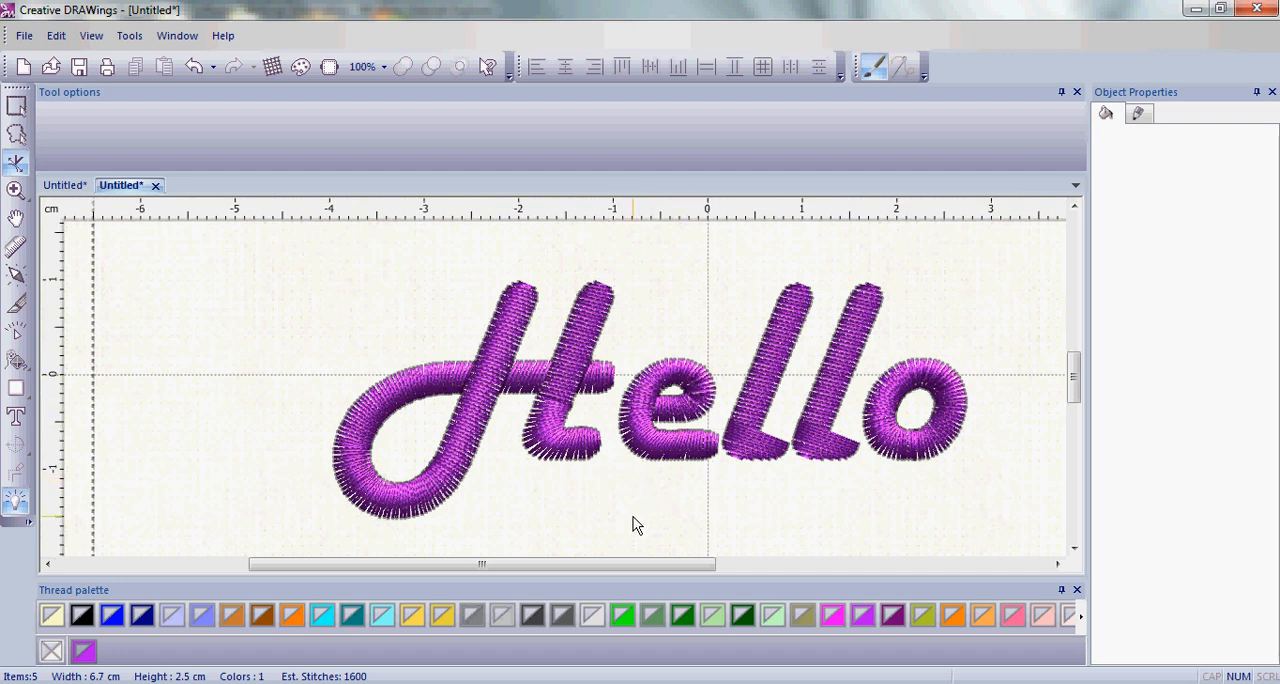
pyautogui.moveTo(617, 483)
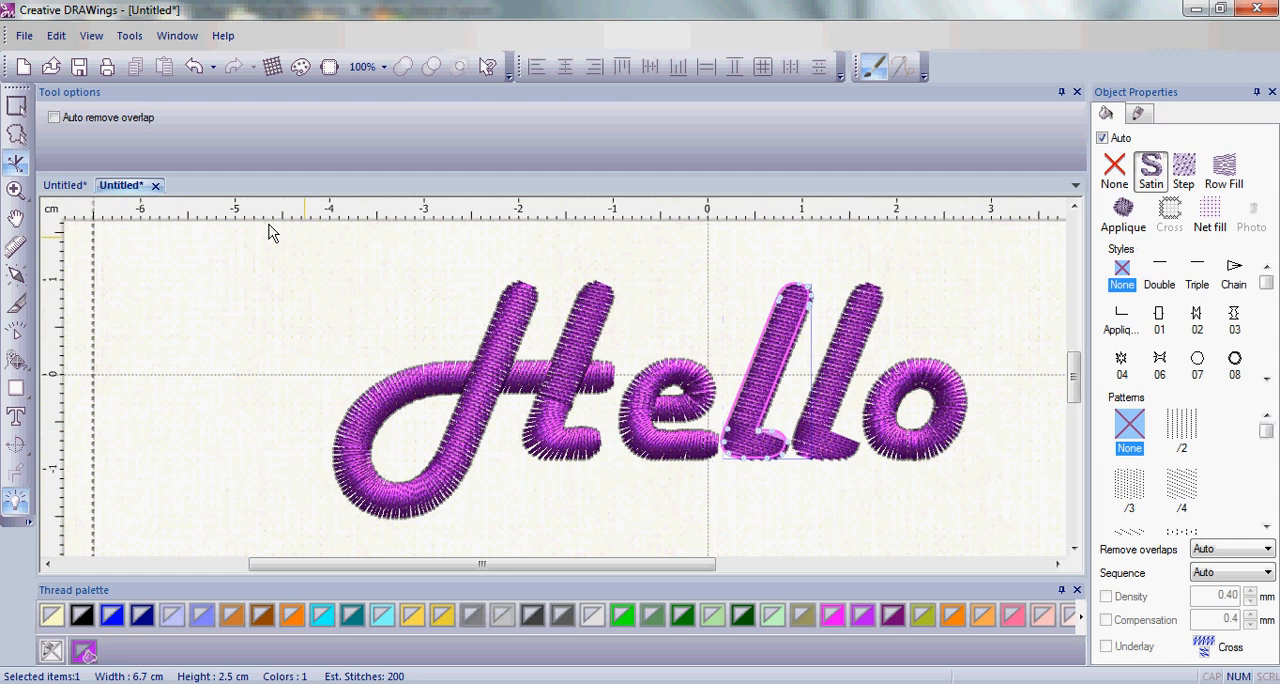
# Step: Select the first l, a satin letter about 9.4 by 18.6 mm
pyautogui.click(770, 375)
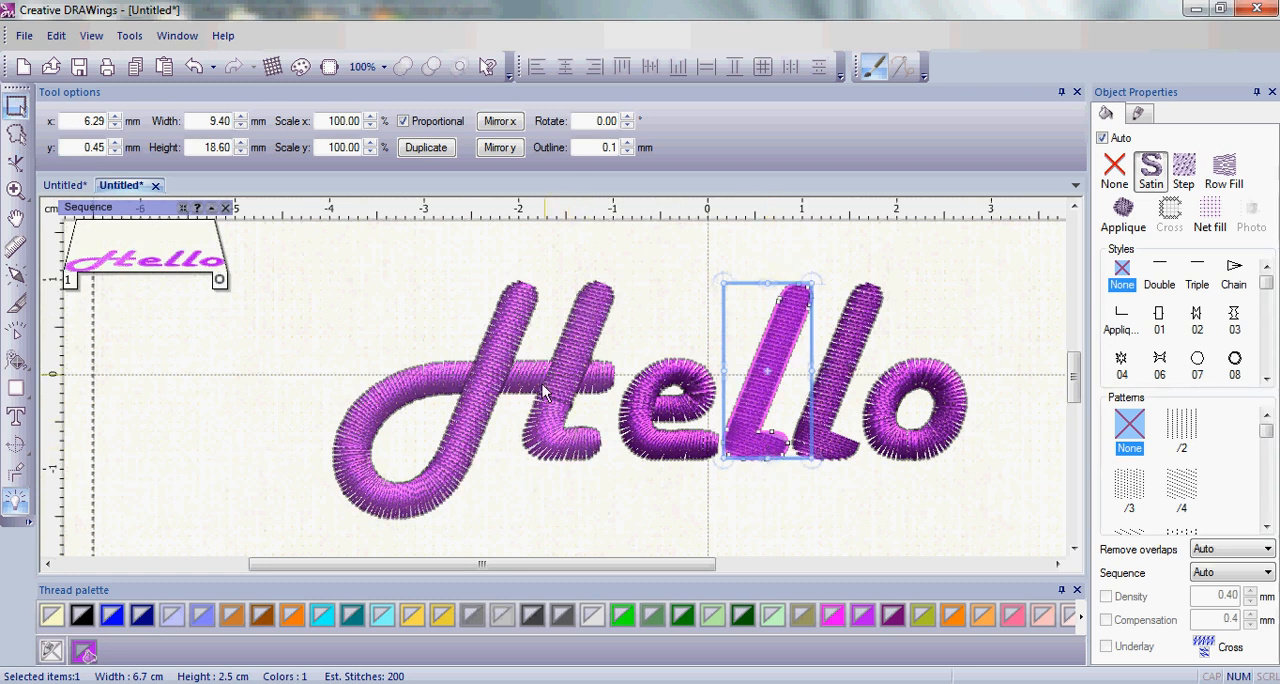
pyautogui.moveTo(588, 313)
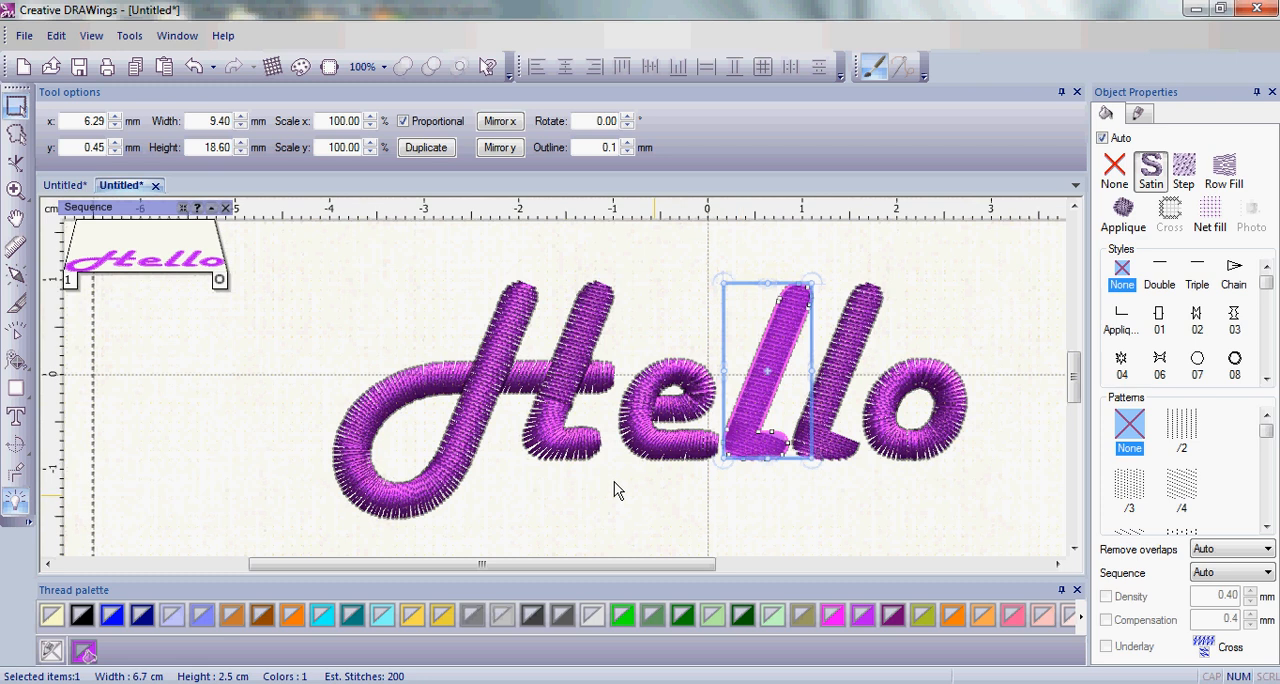
pyautogui.moveTo(16, 278)
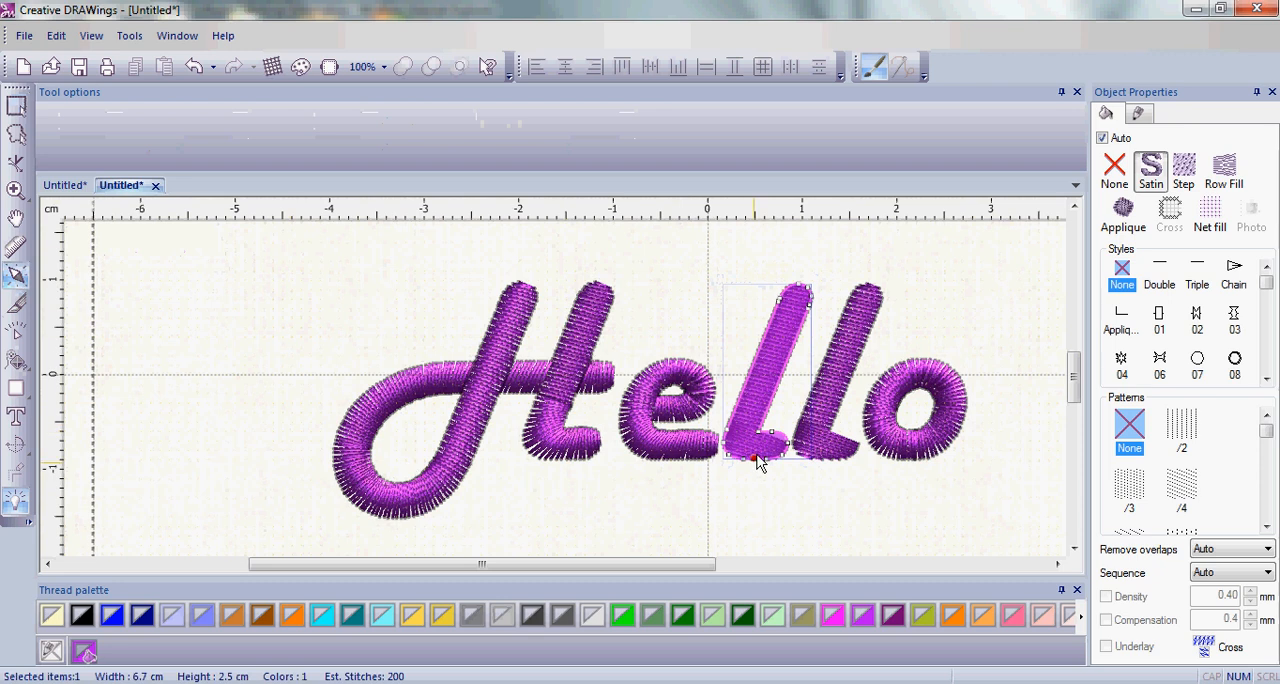
pyautogui.moveTo(775, 400)
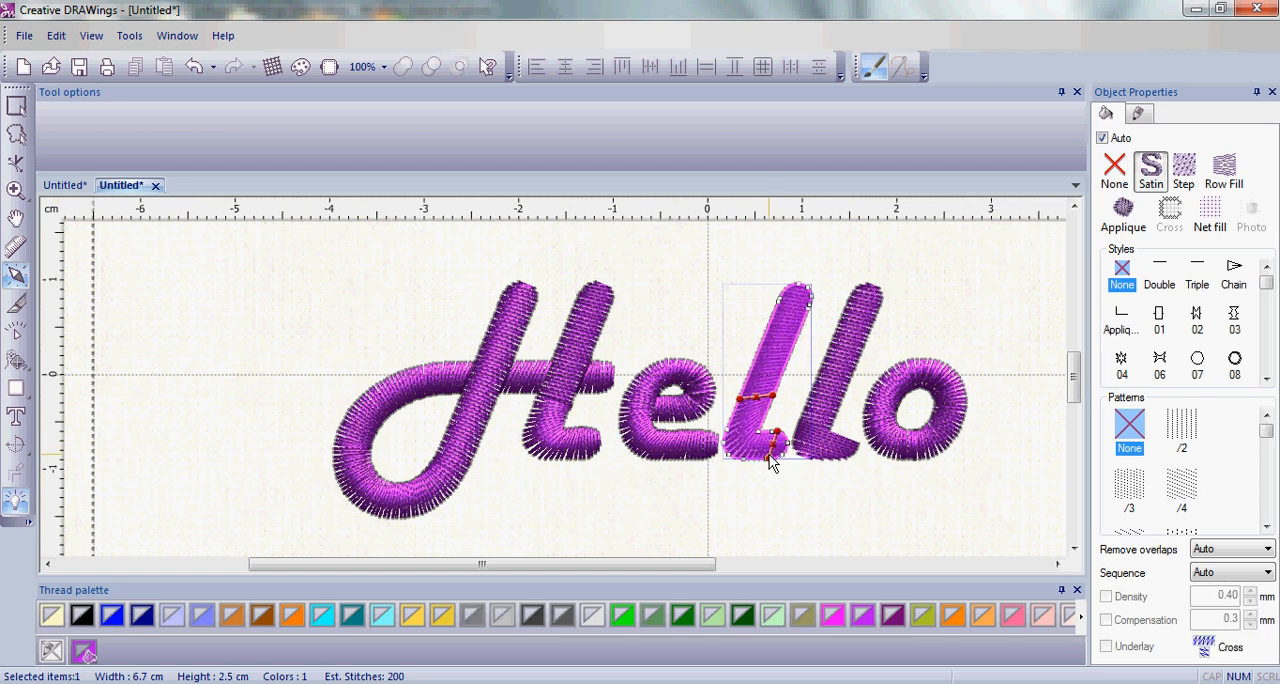
# Step: Add direction lines across the first l's foot and click off to apply them
pyautogui.click(770, 510)
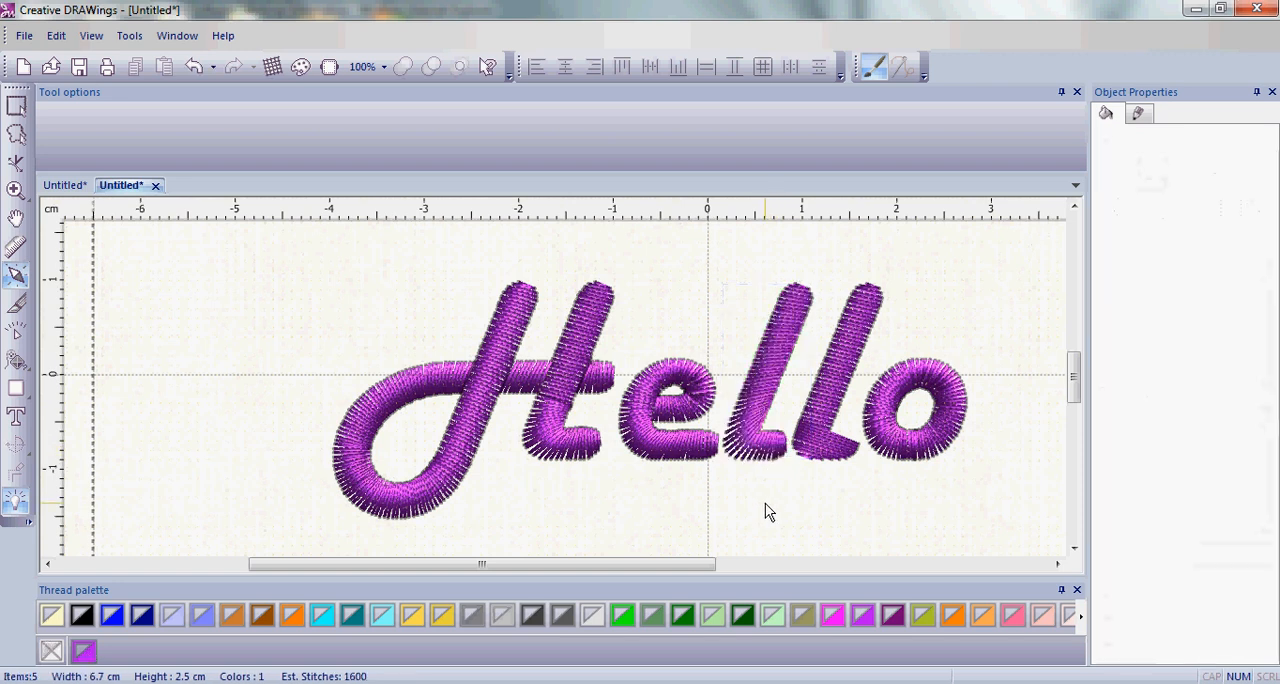
pyautogui.moveTo(730, 427)
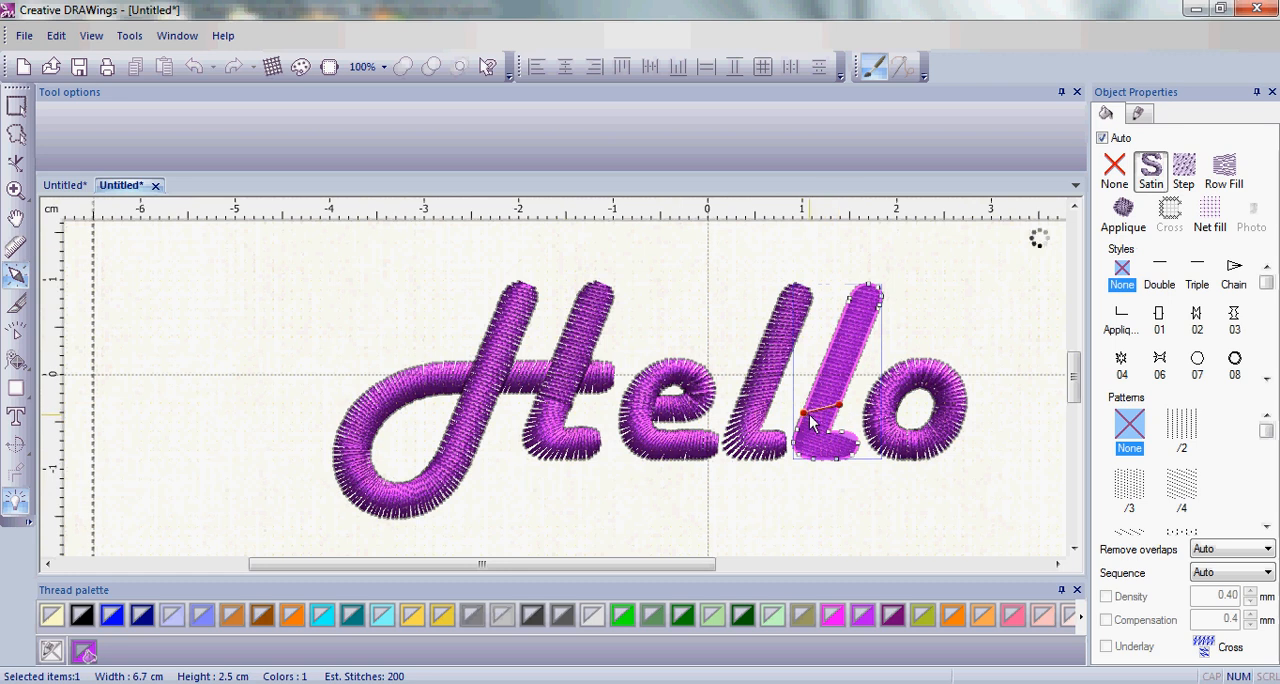
# Step: Add a matching direction line to the second l's foot, compare with the first l, then deselect
pyautogui.click(1183, 165)
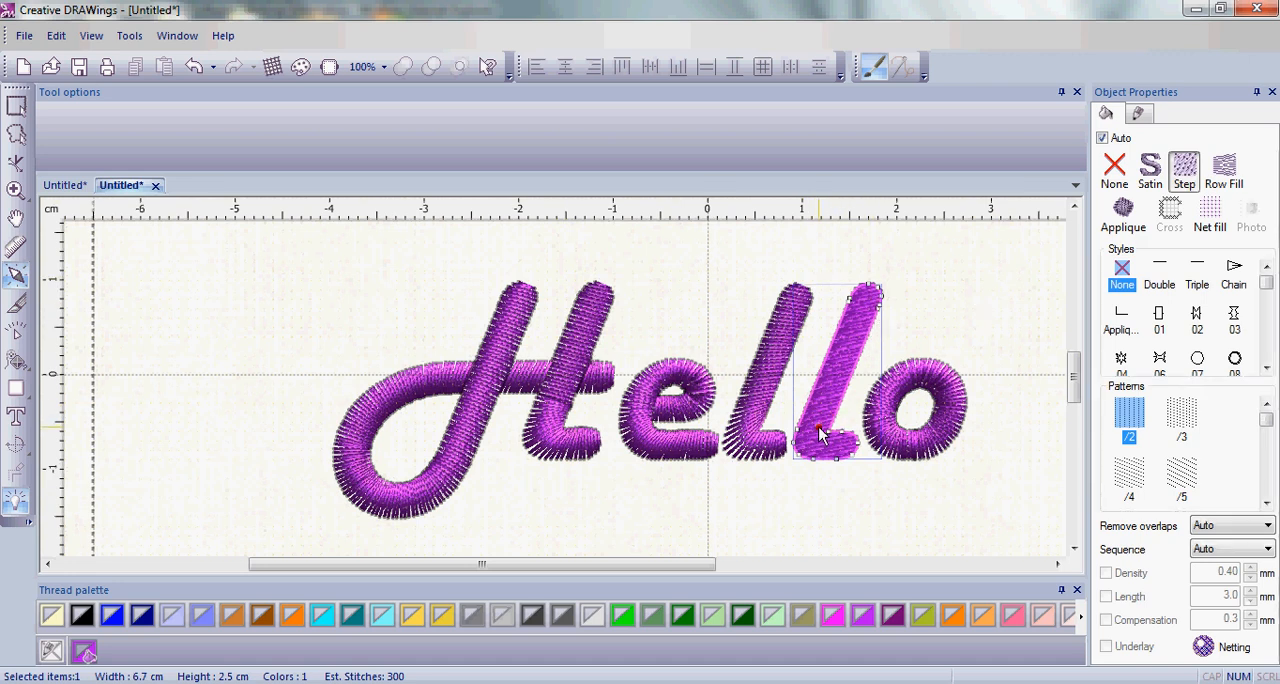
pyautogui.moveTo(1078, 305)
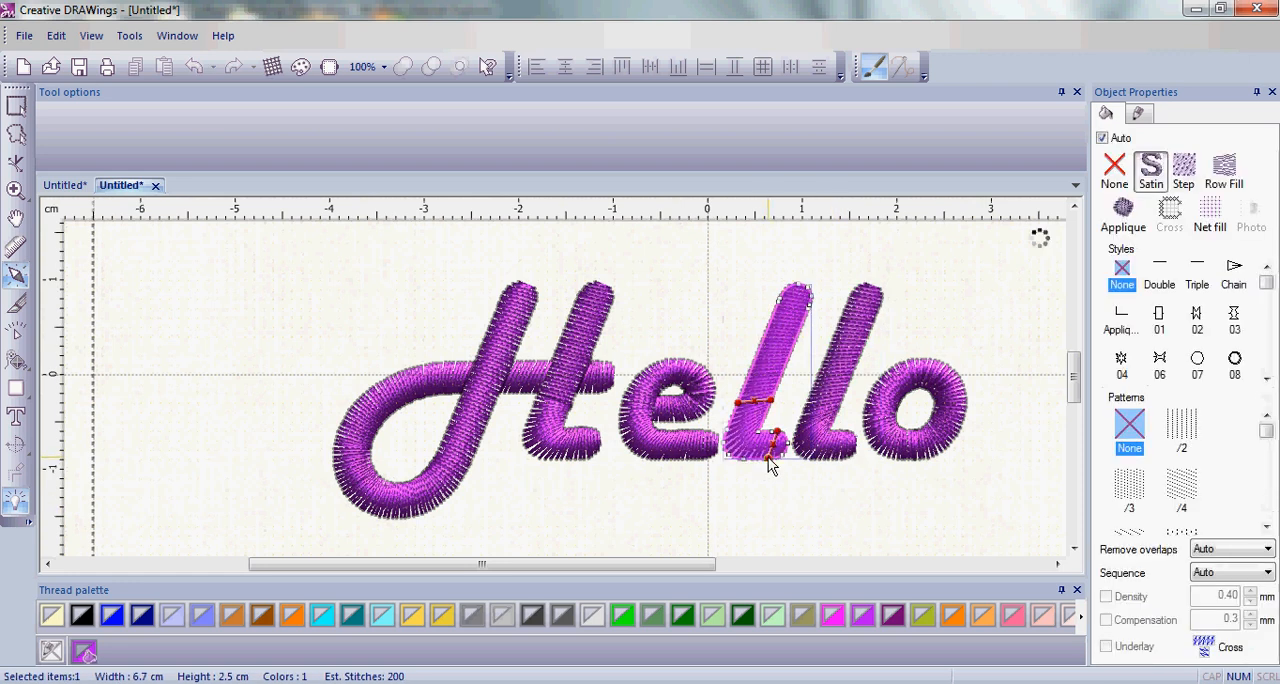
pyautogui.click(1183, 168)
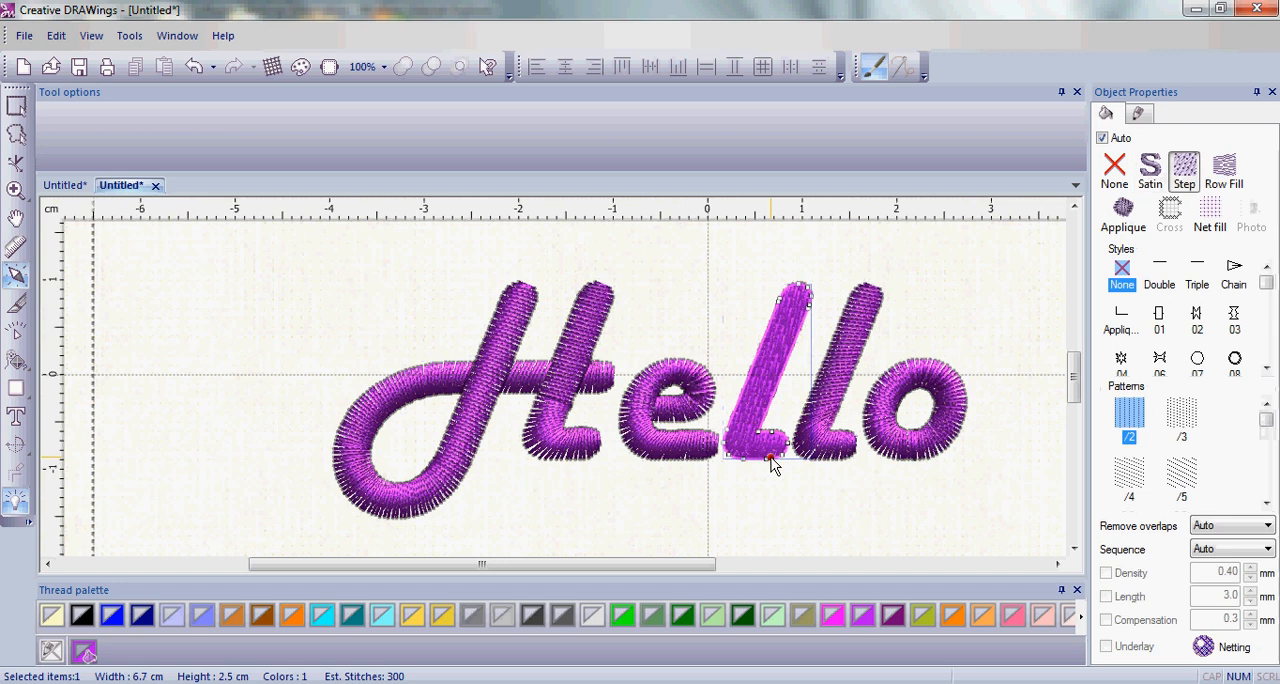
pyautogui.click(1181, 413)
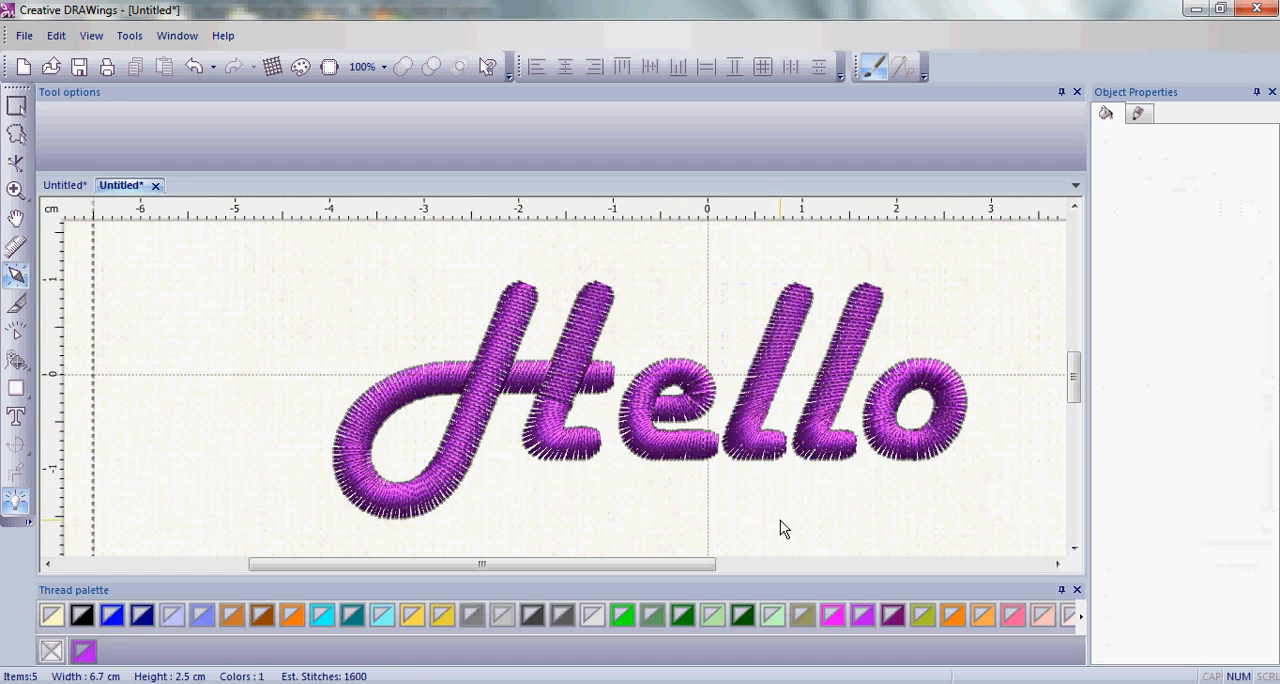
pyautogui.moveTo(840, 458)
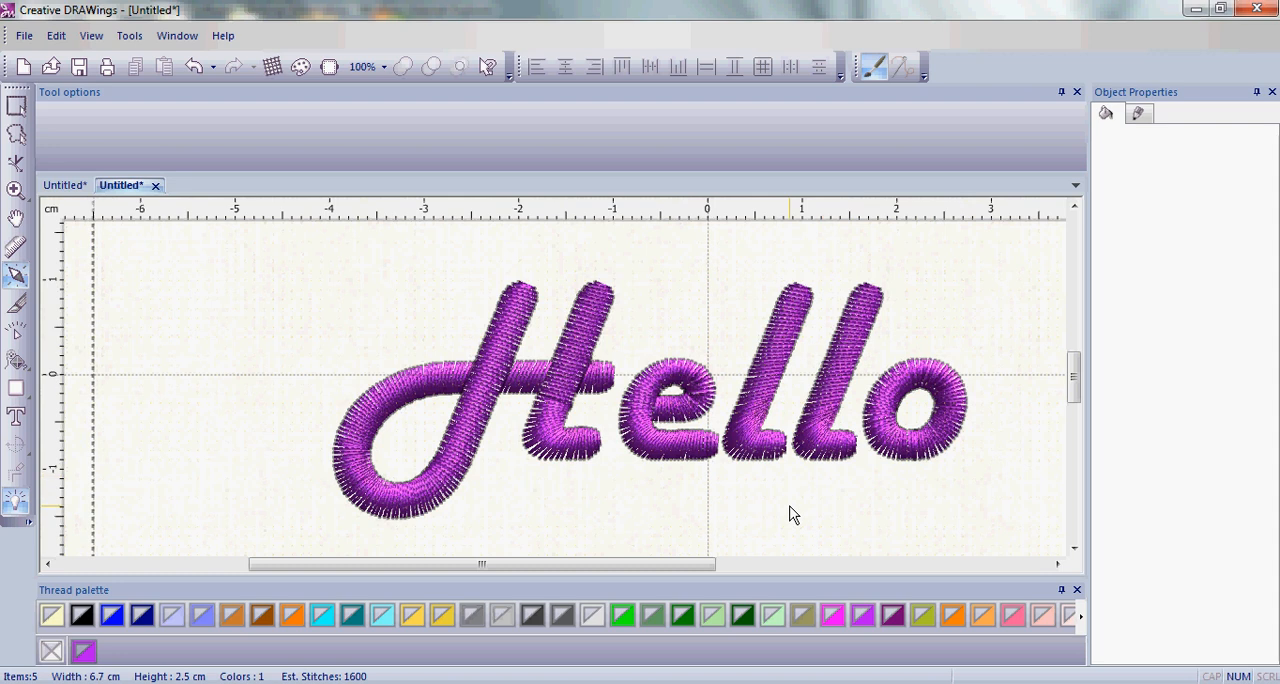
pyautogui.moveTo(368, 488)
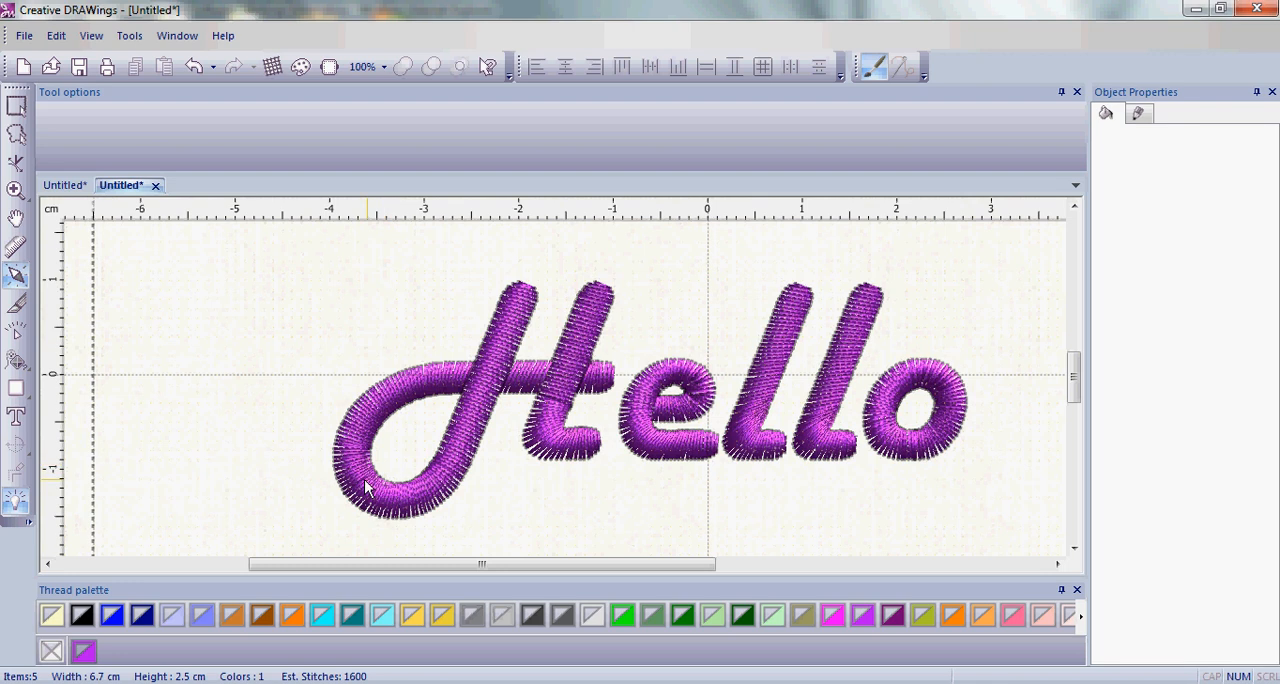
pyautogui.moveTo(353, 265)
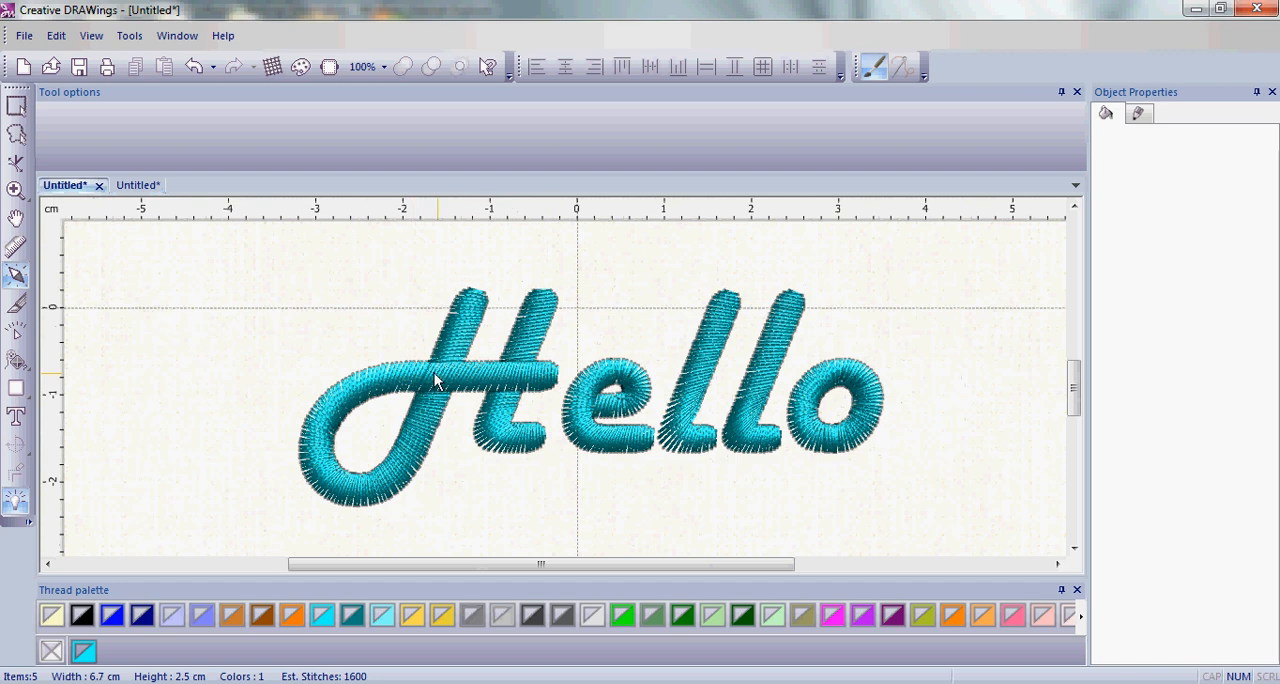
pyautogui.moveTo(478, 356)
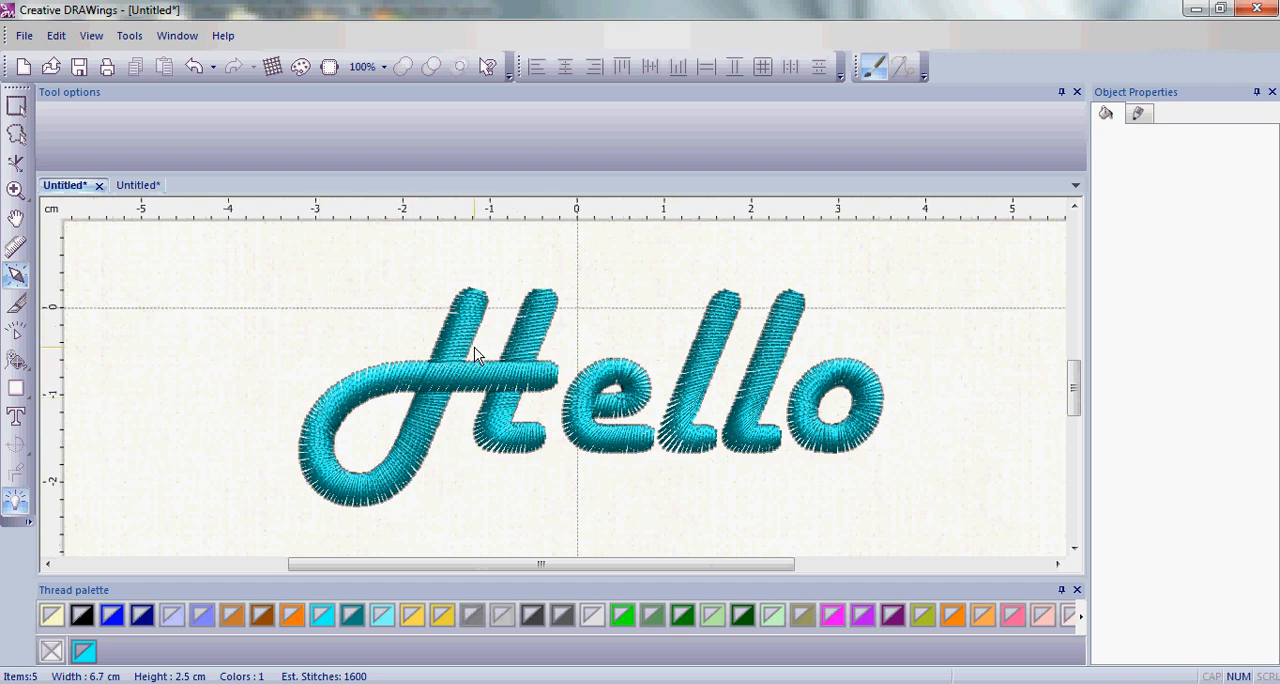
pyautogui.moveTo(518, 420)
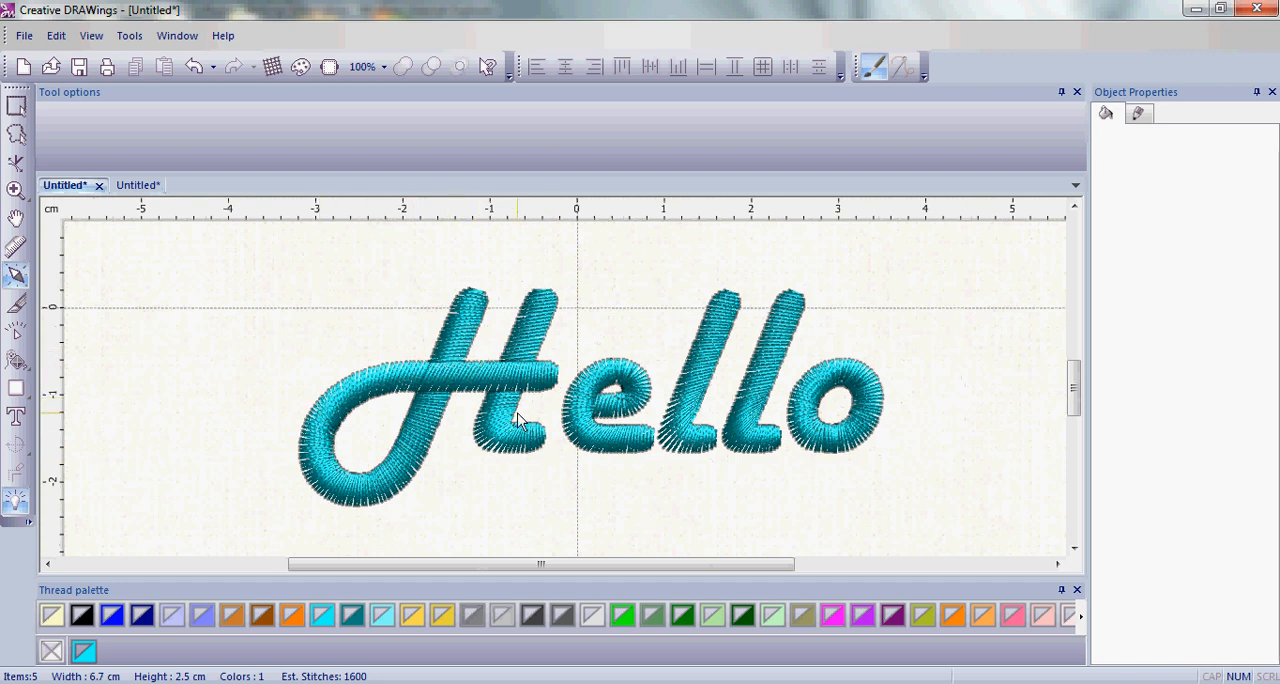
pyautogui.click(120, 185)
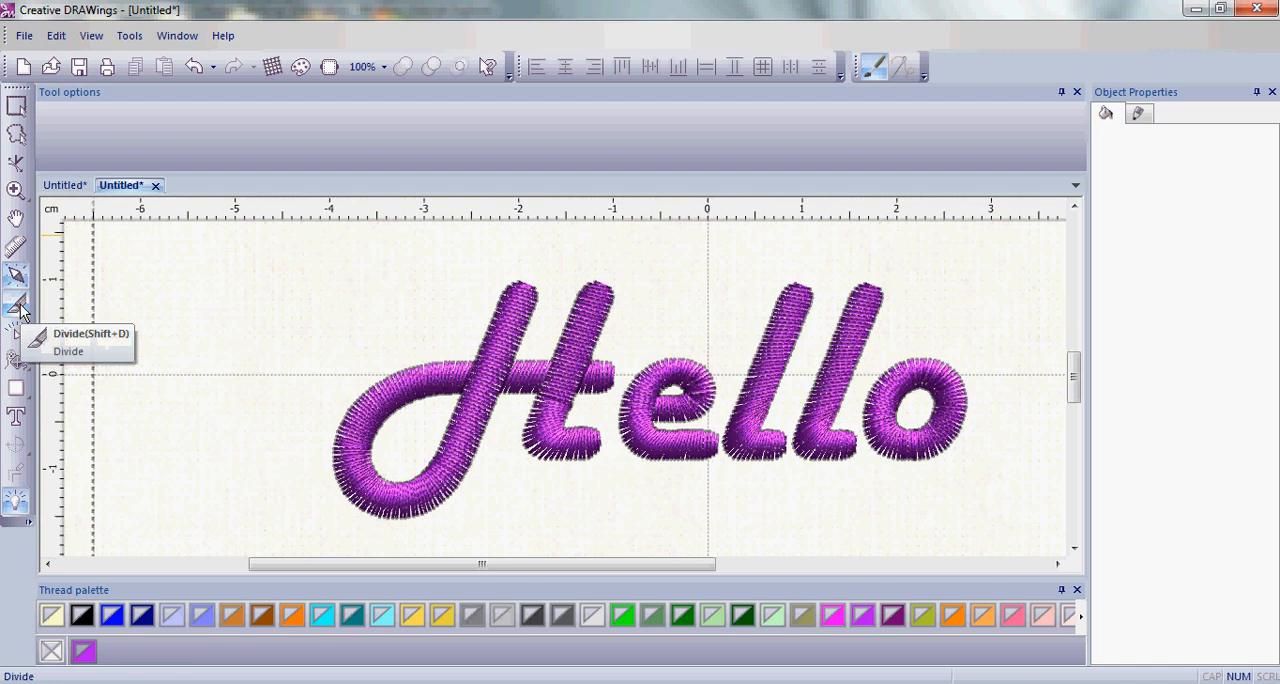
pyautogui.moveTo(20, 310)
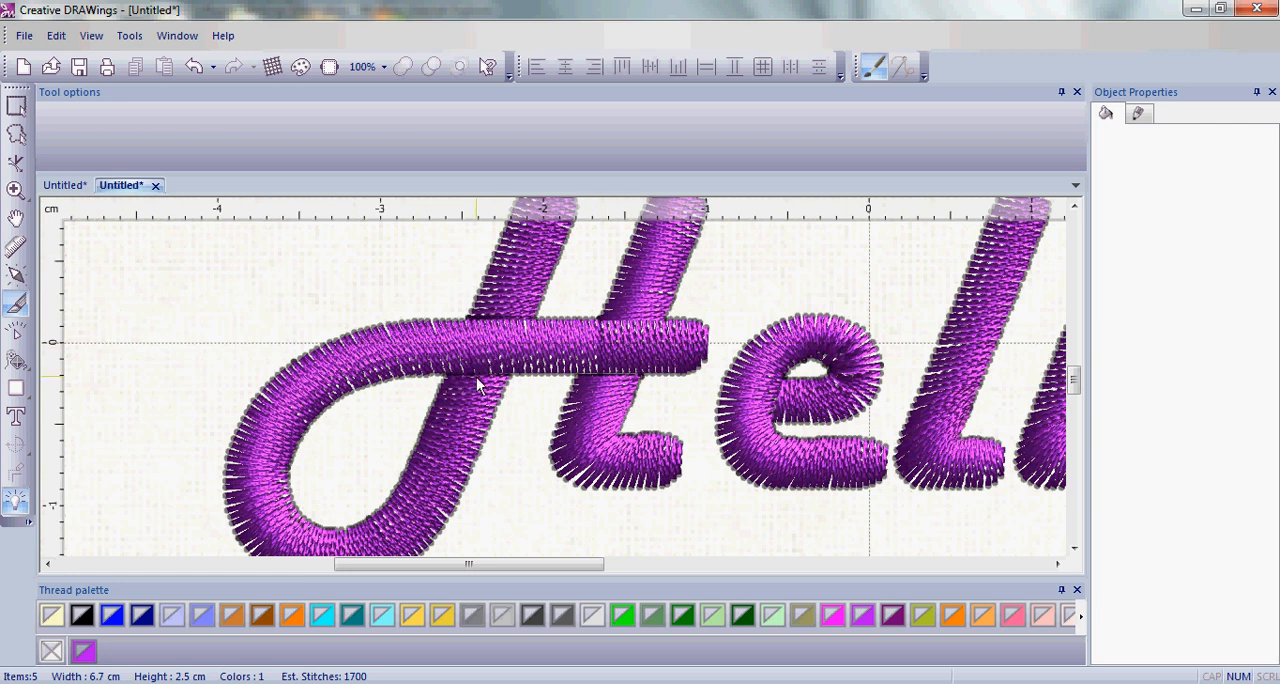
pyautogui.moveTo(495, 418)
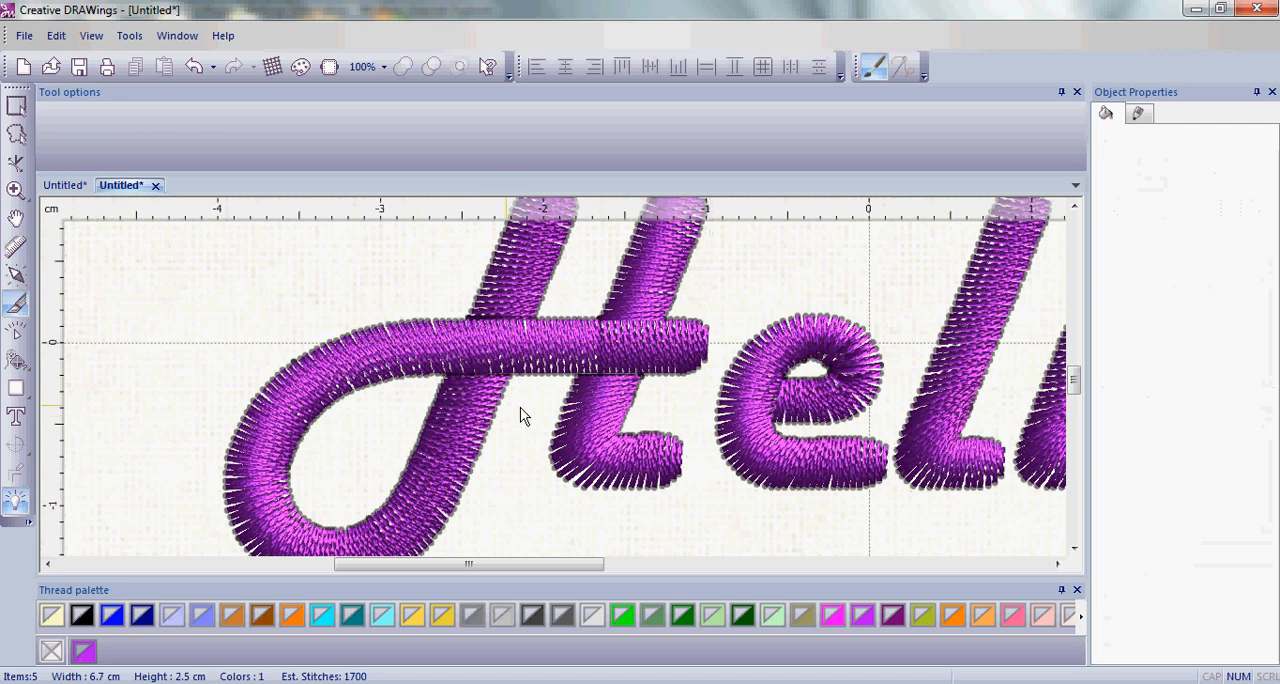
pyautogui.moveTo(635, 345)
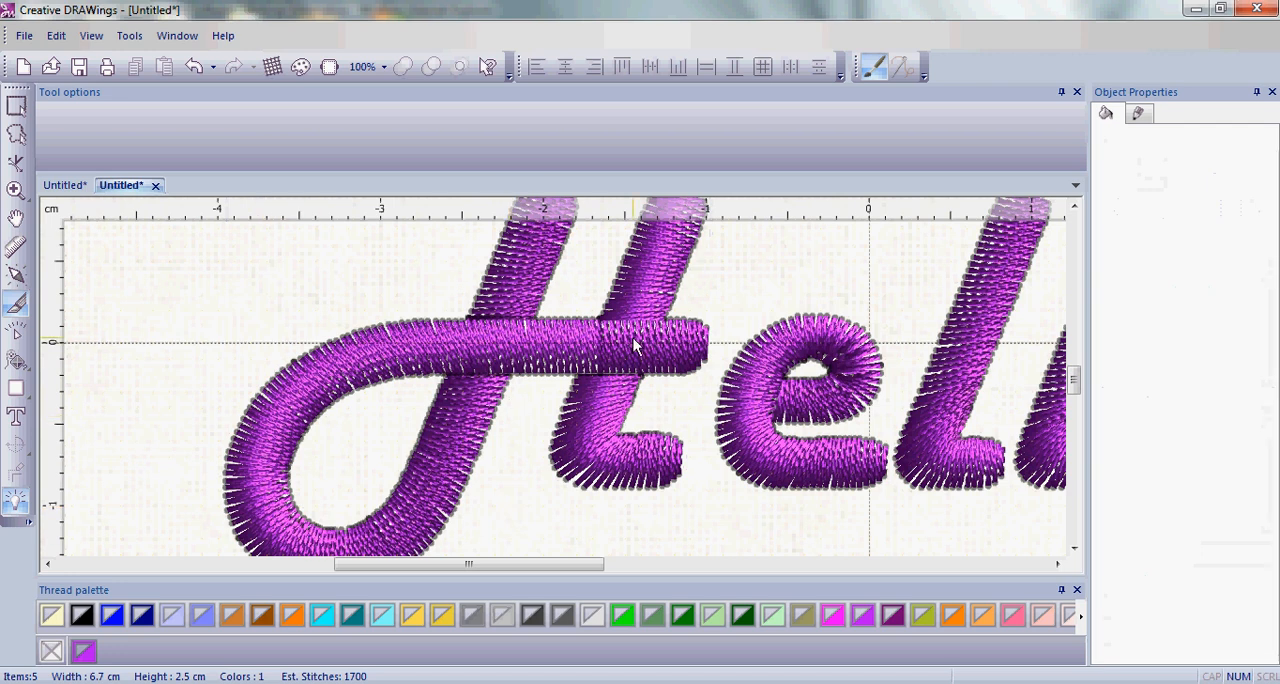
pyautogui.moveTo(17, 278)
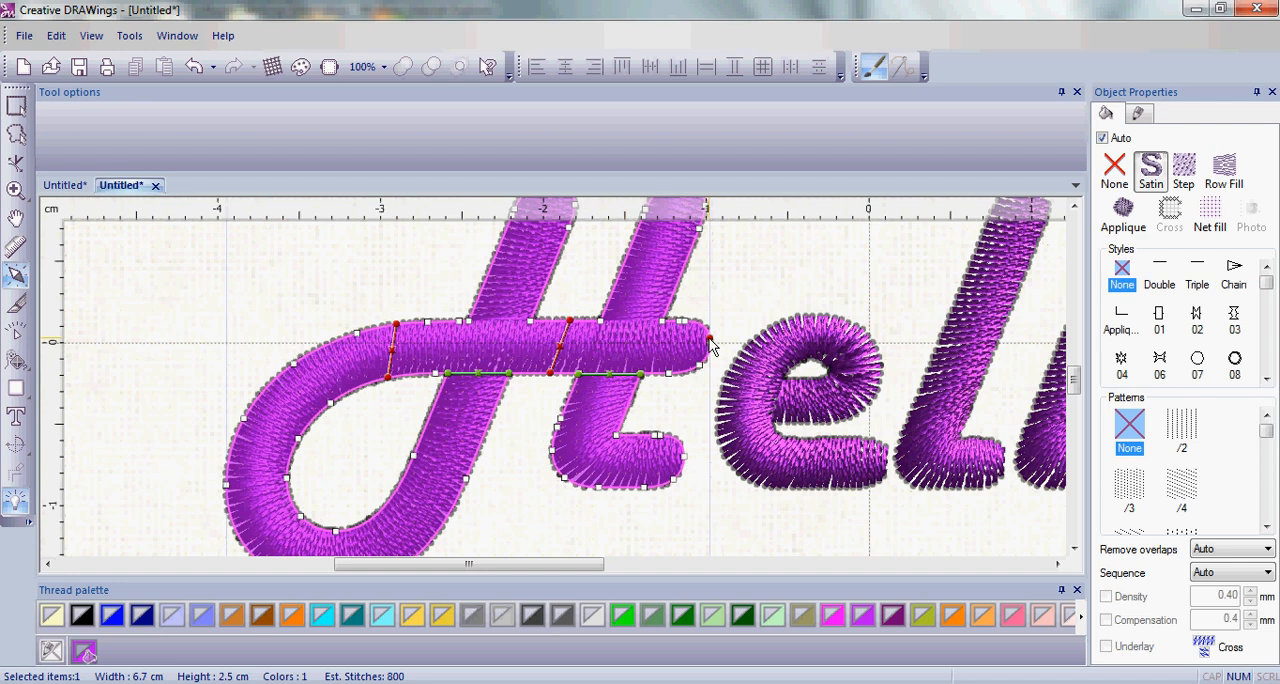
pyautogui.moveTo(705, 355)
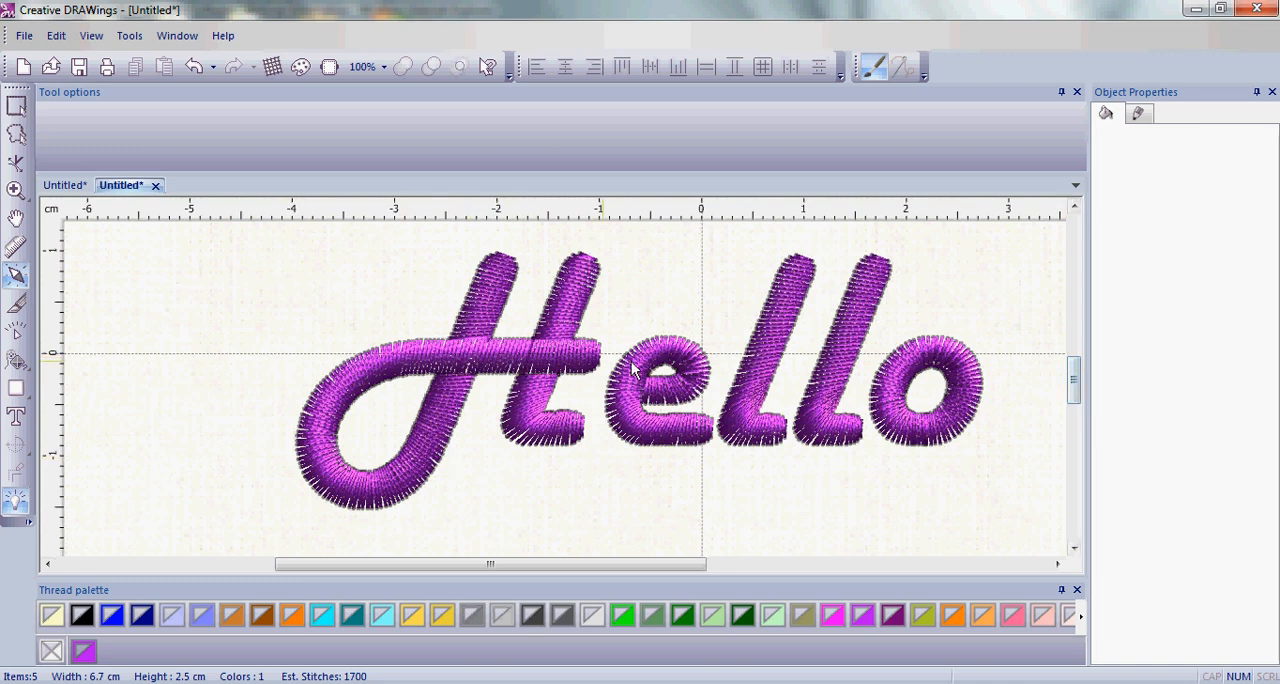
pyautogui.moveTo(760, 398)
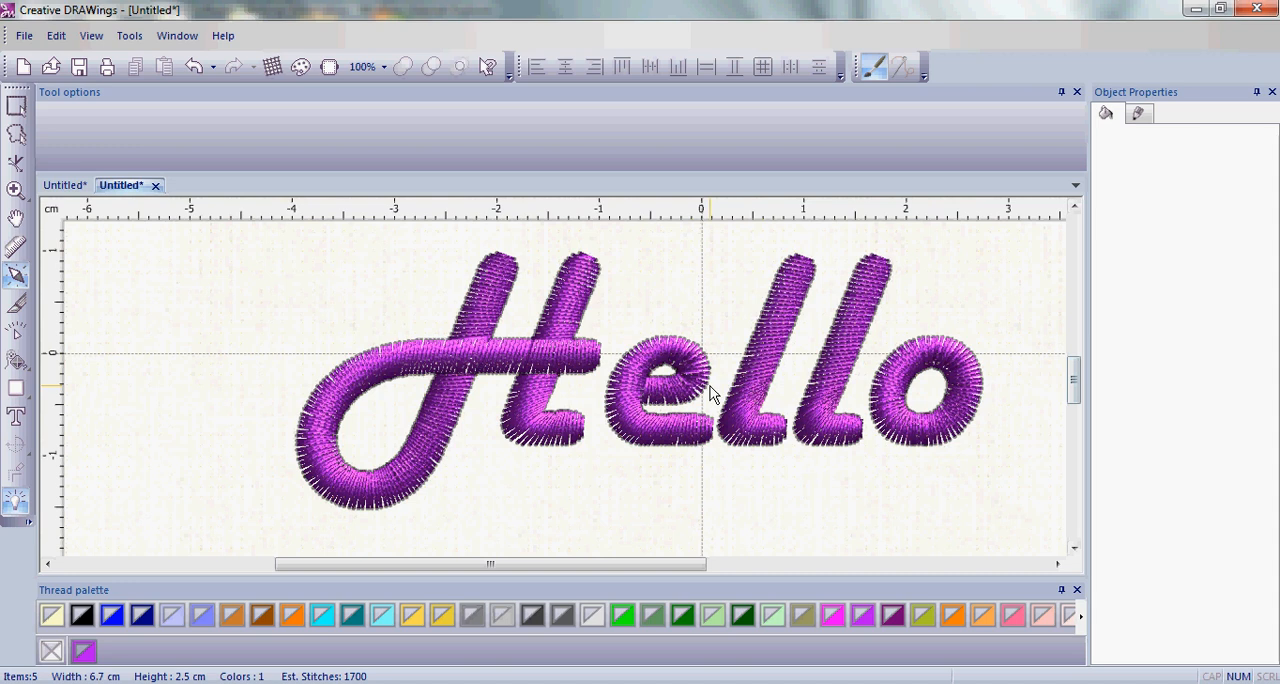
pyautogui.moveTo(688, 395)
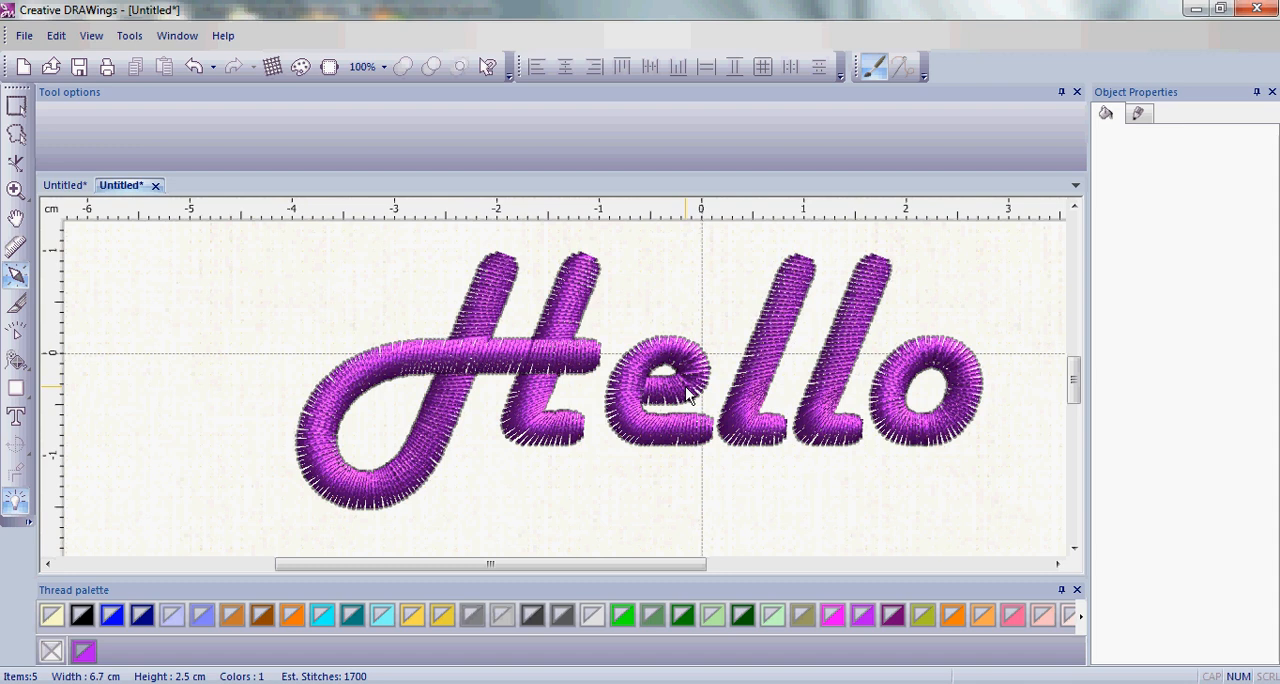
pyautogui.moveTo(693, 357)
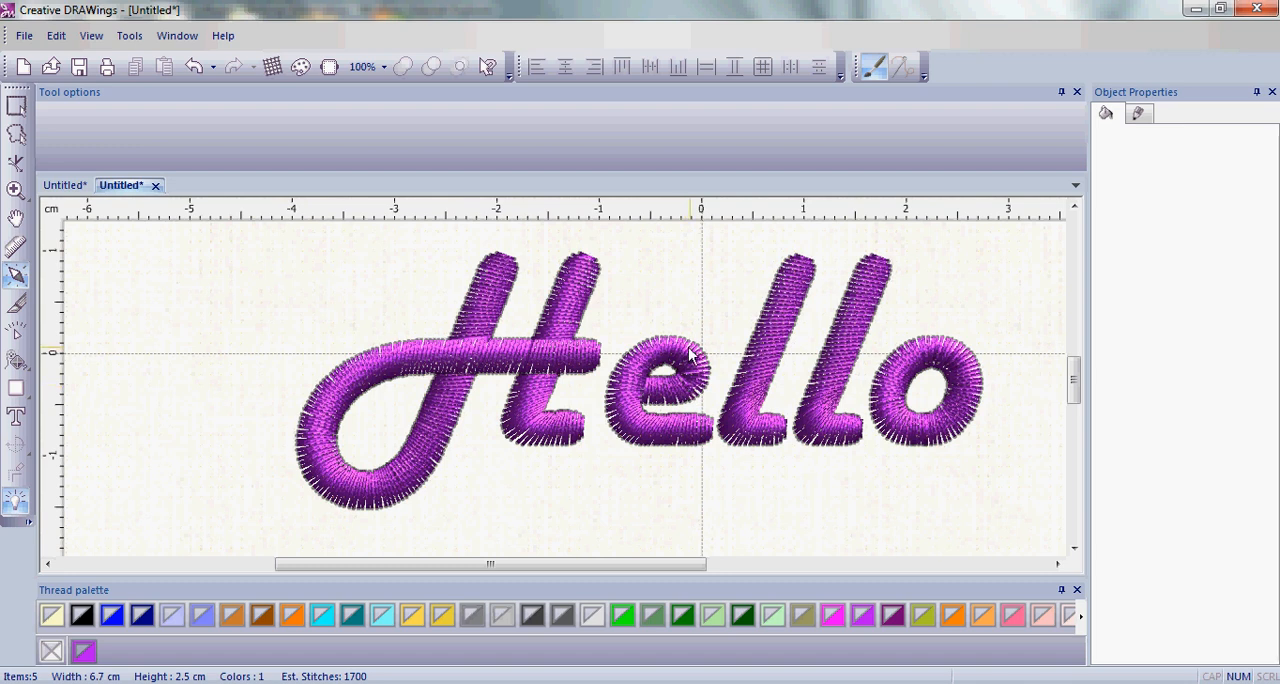